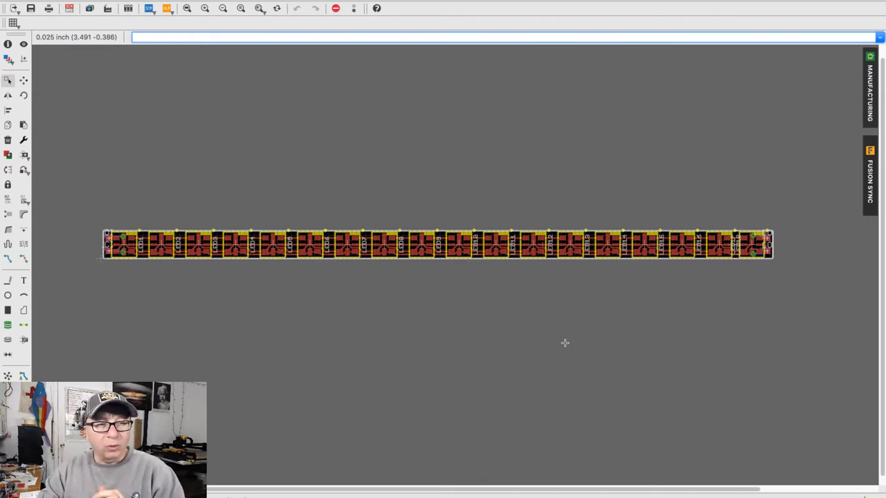
pyautogui.moveTo(349, 312)
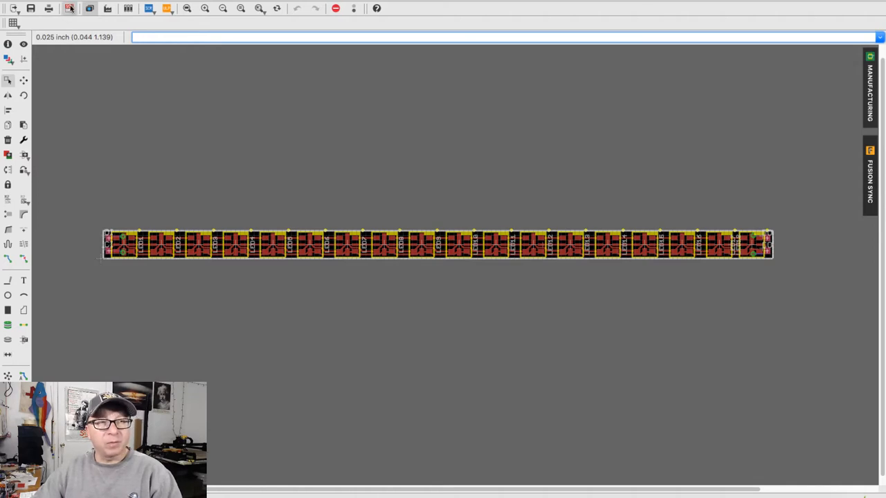
# Switch to the LED strip schematic, then return to the board layout.
pyautogui.click(88, 8)
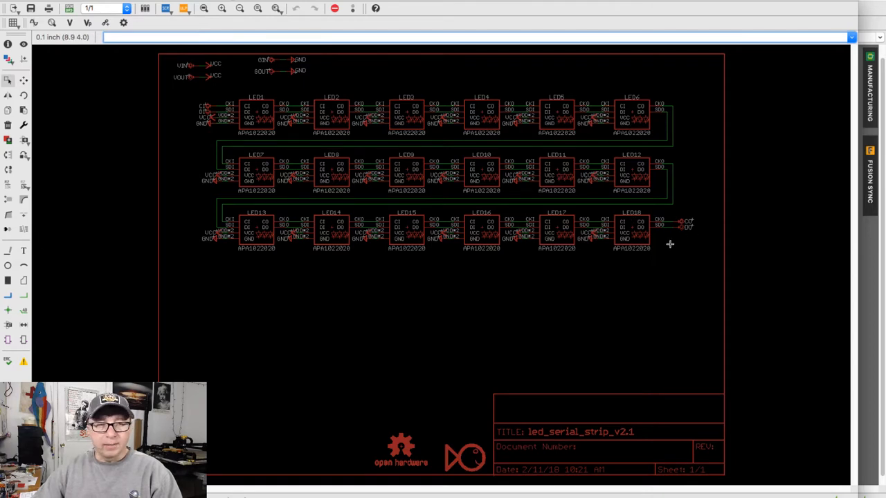
pyautogui.moveTo(111, 69)
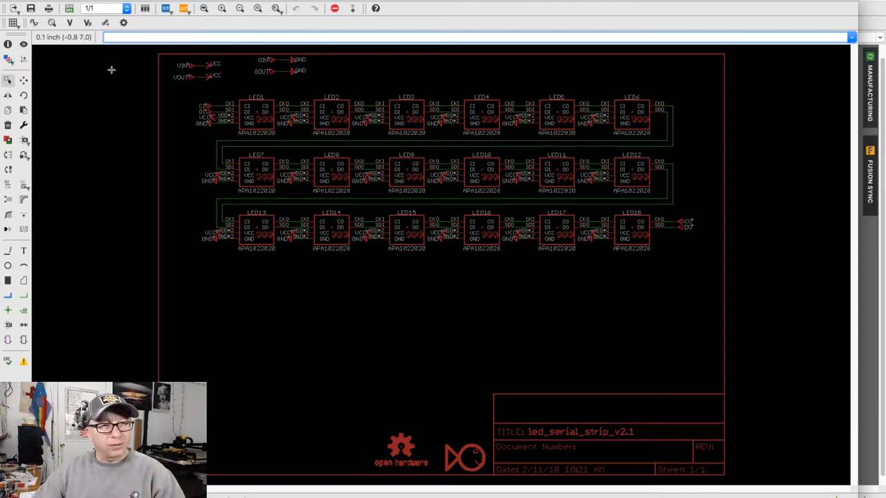
pyautogui.click(108, 8)
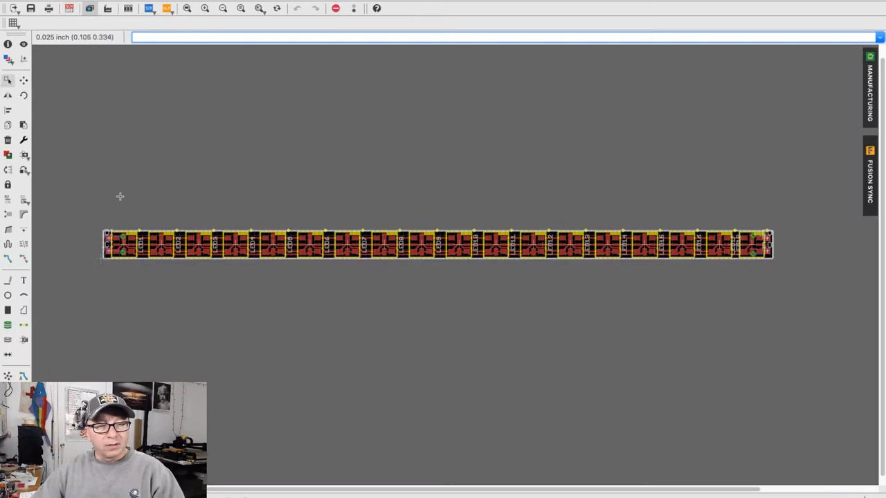
pyautogui.moveTo(378, 251)
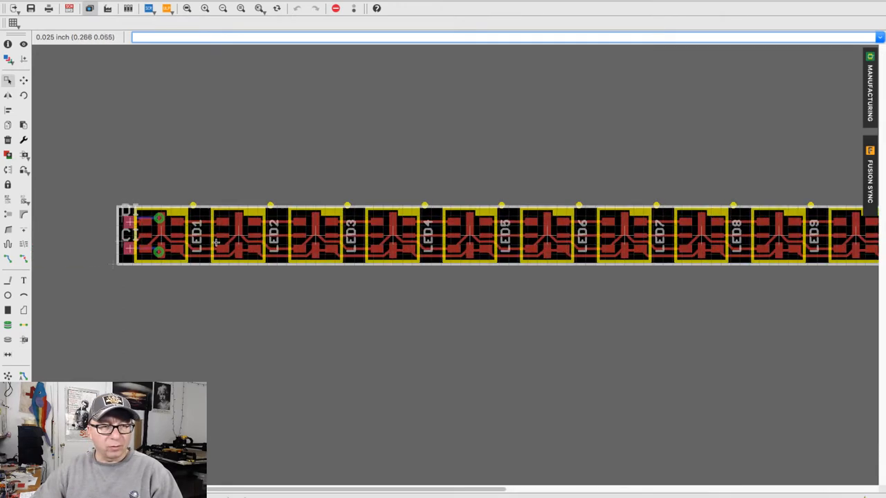
pyautogui.moveTo(181, 267)
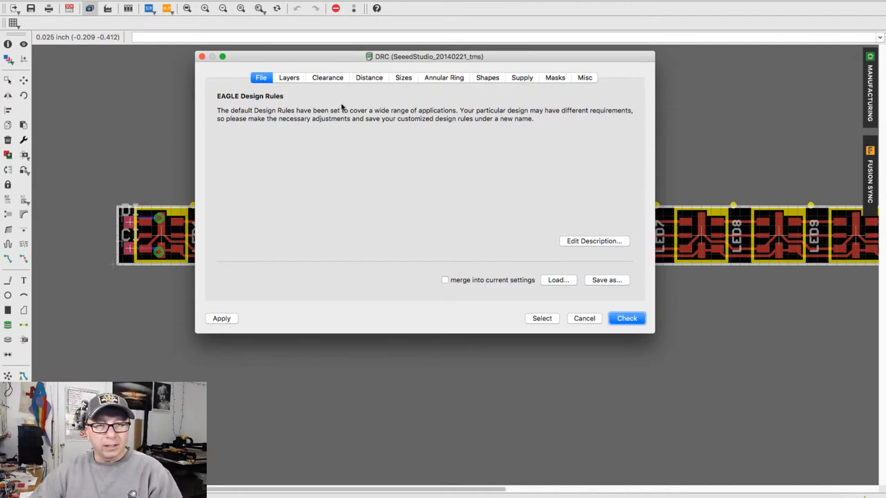
pyautogui.moveTo(622, 256)
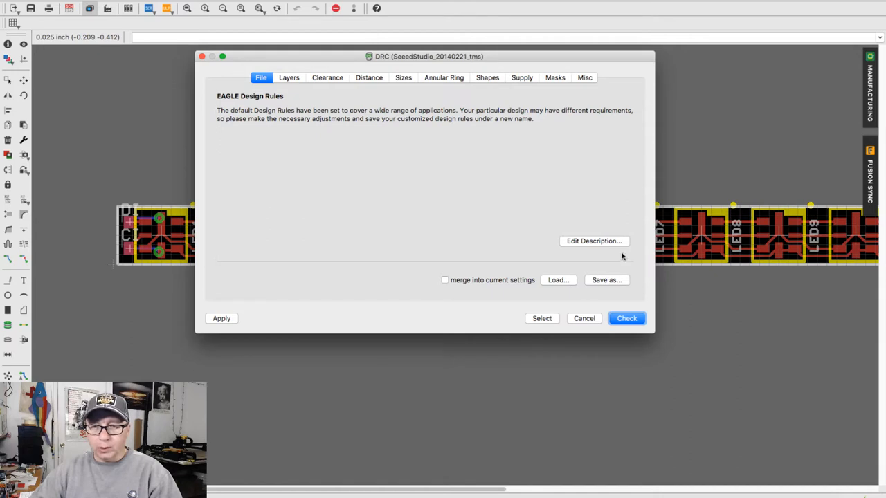
pyautogui.moveTo(583, 261)
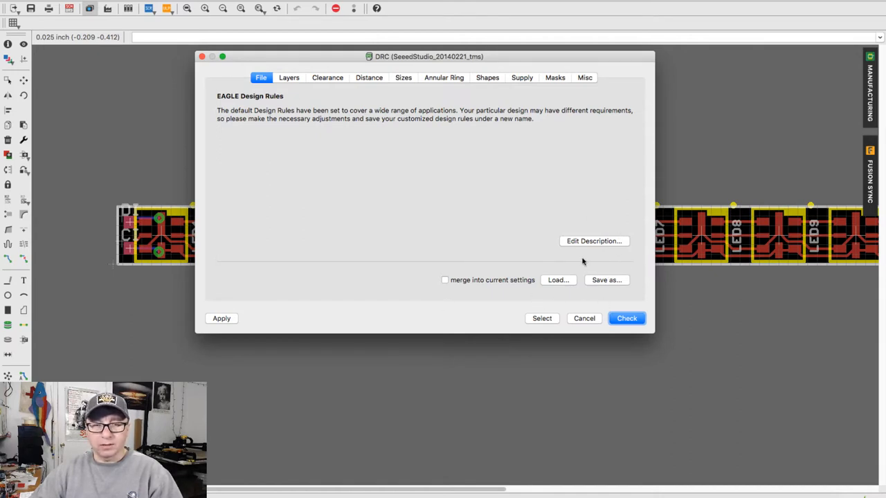
pyautogui.moveTo(386, 59)
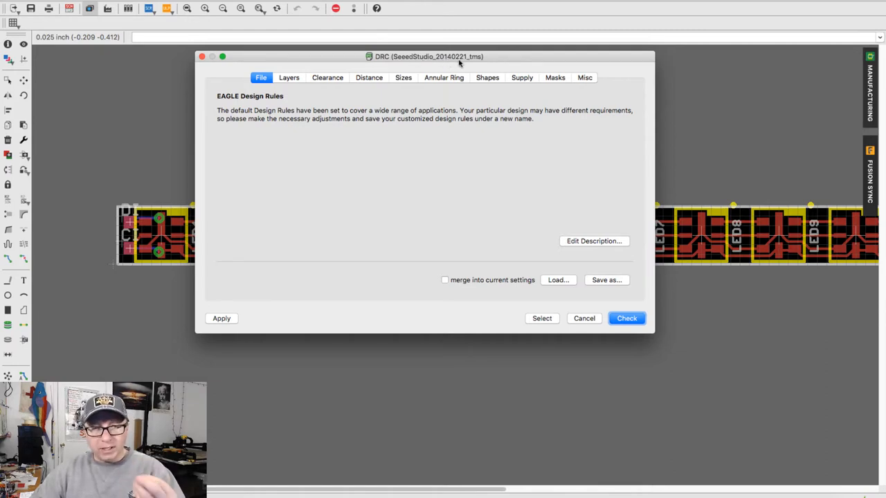
pyautogui.moveTo(446, 66)
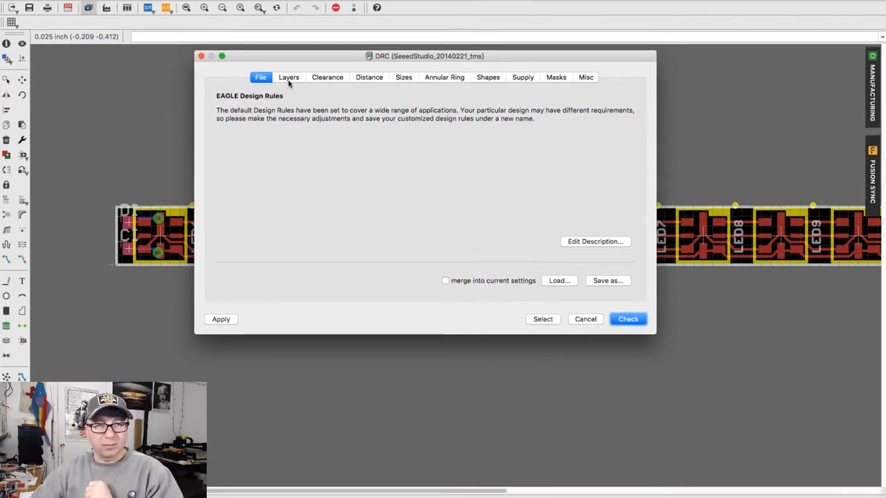
# Show the Layers rules: 0.035 mm copper on layers 1 and 16, 1.5 mm core.
pyautogui.click(288, 76)
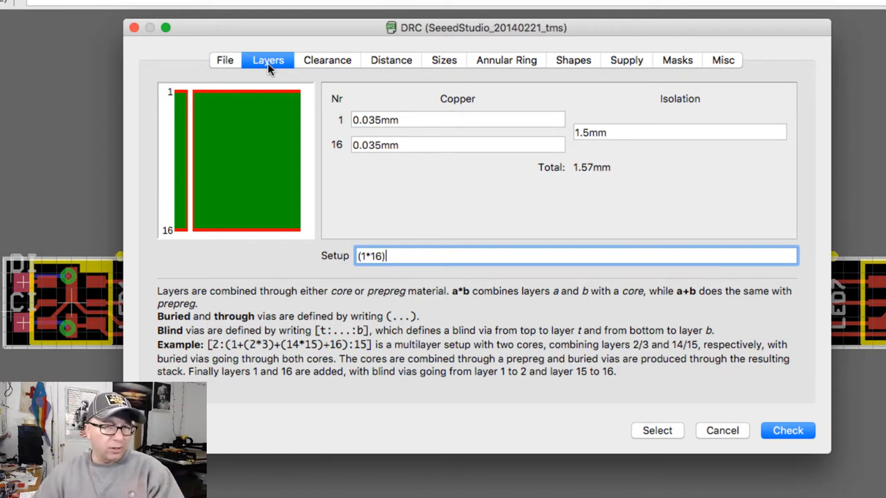
# Show the Clearance rules: 6 mil between different signals, 0 mil for same signals.
pyautogui.click(328, 61)
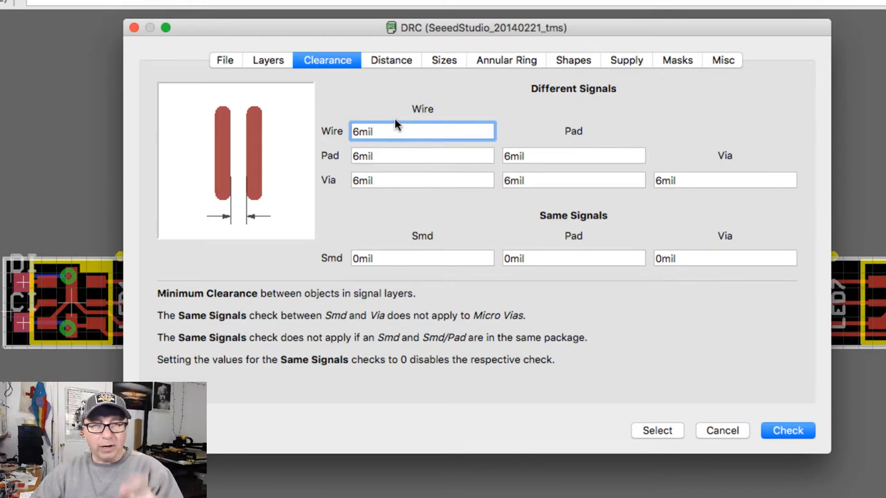
pyautogui.moveTo(386, 130)
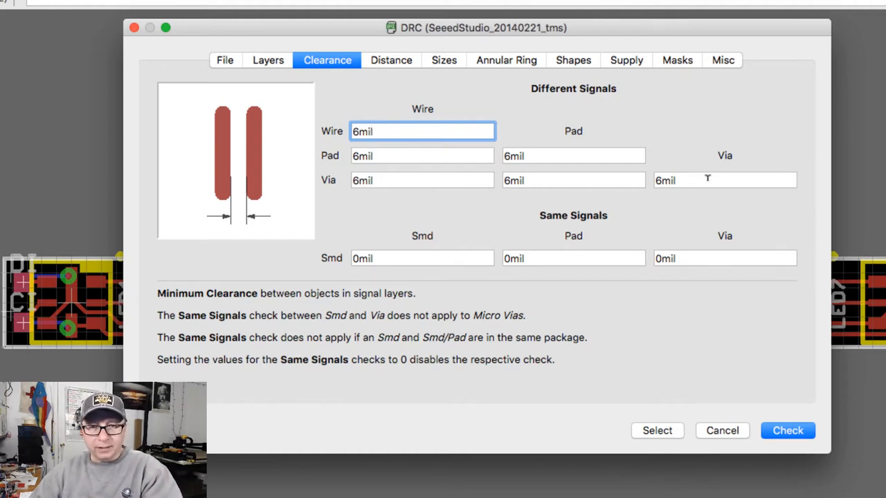
pyautogui.moveTo(422, 247)
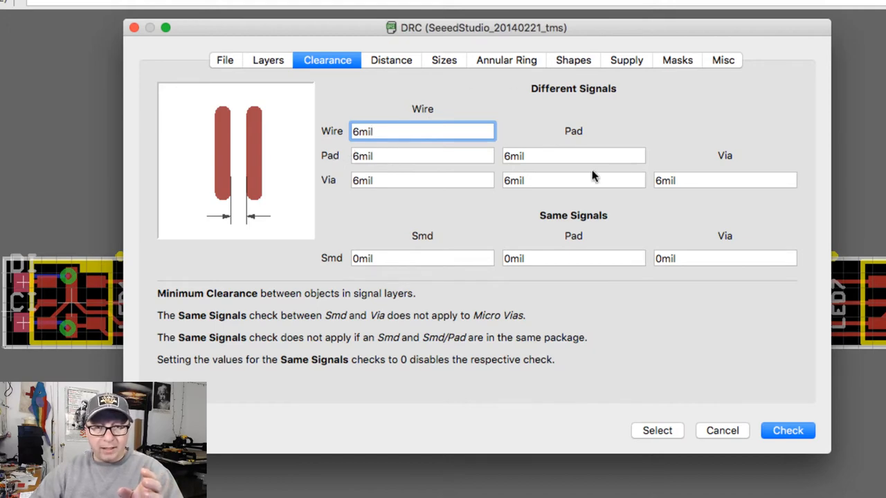
pyautogui.moveTo(380, 201)
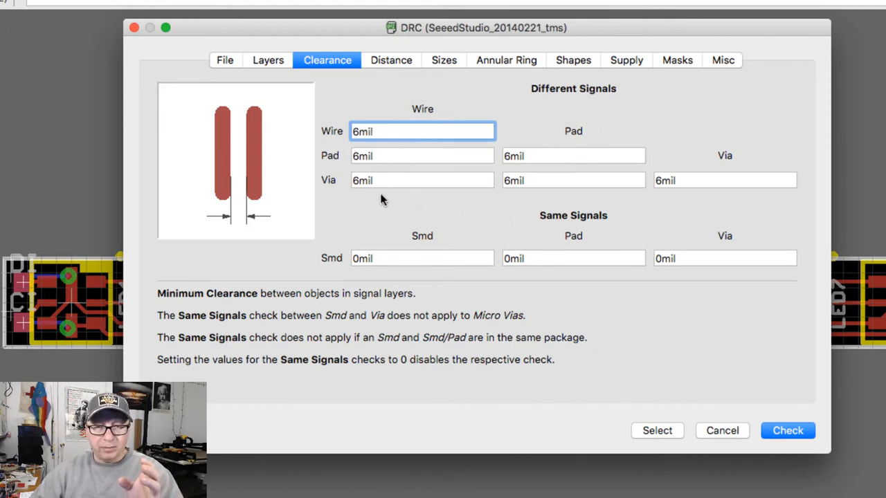
pyautogui.moveTo(767, 168)
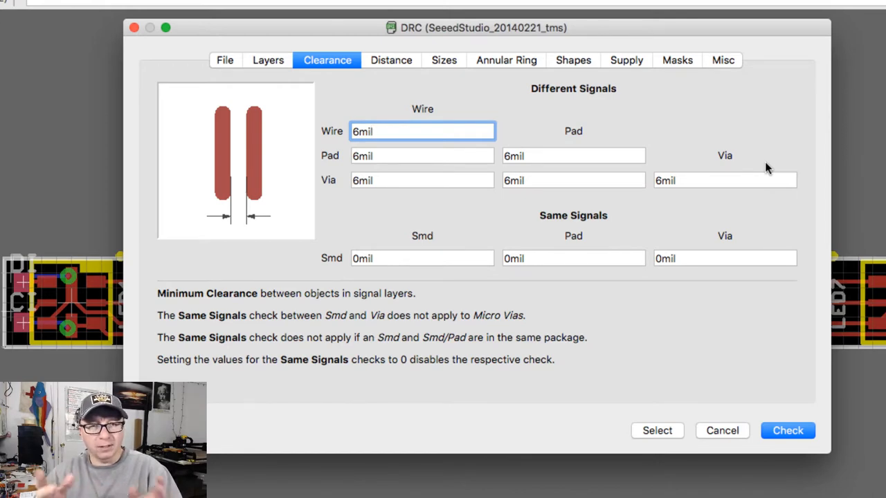
pyautogui.moveTo(385, 202)
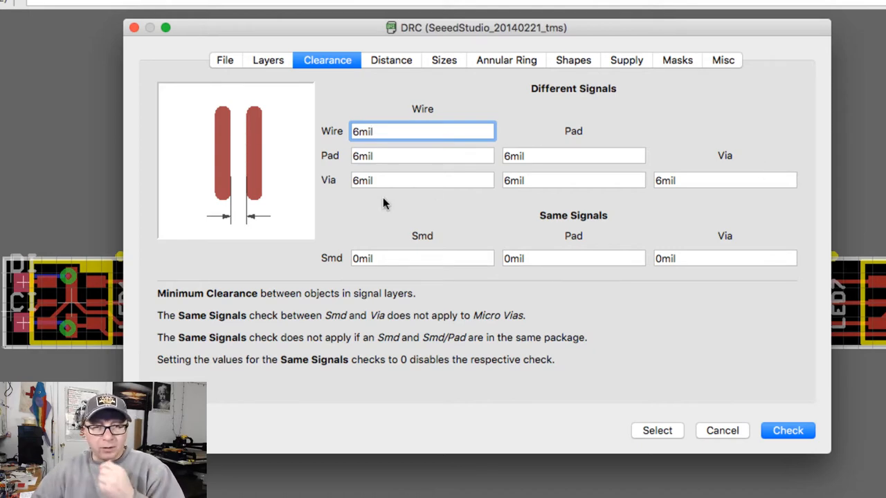
pyautogui.click(422, 155)
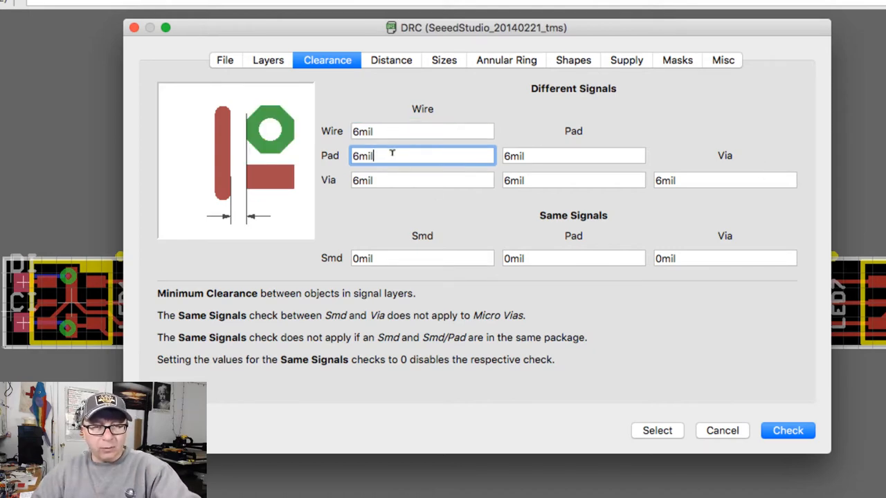
pyautogui.click(422, 131)
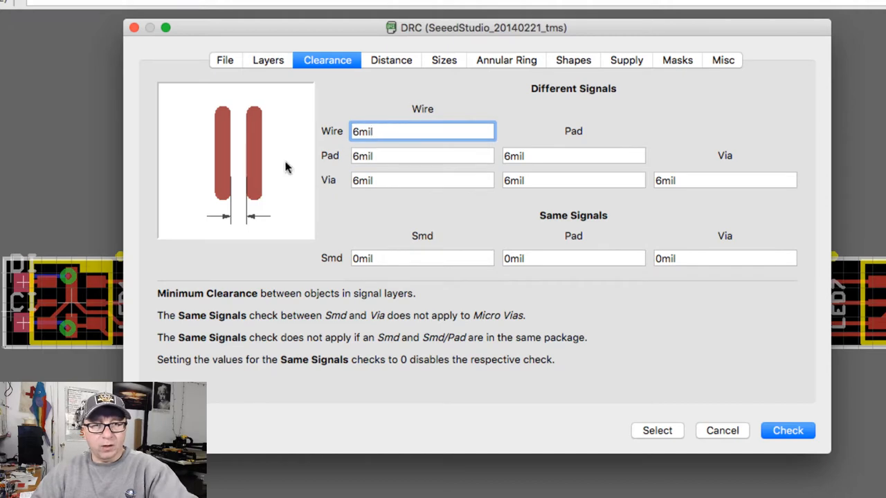
pyautogui.moveTo(250, 168)
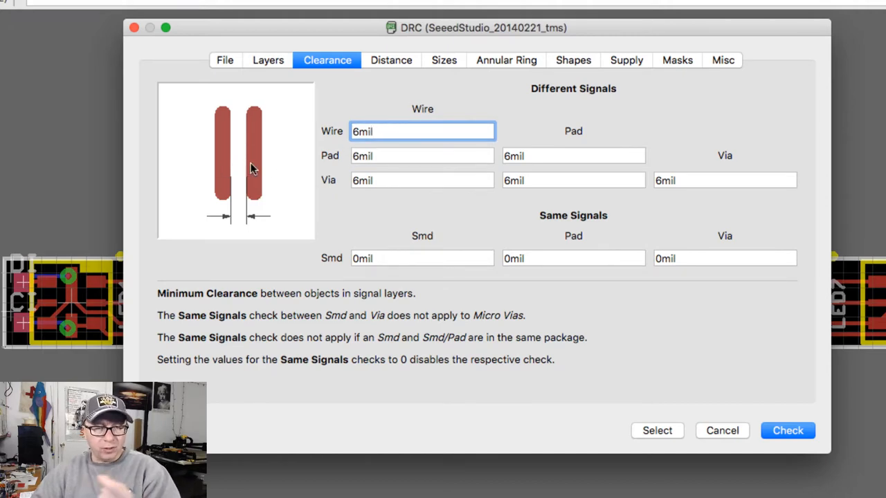
pyautogui.click(422, 155)
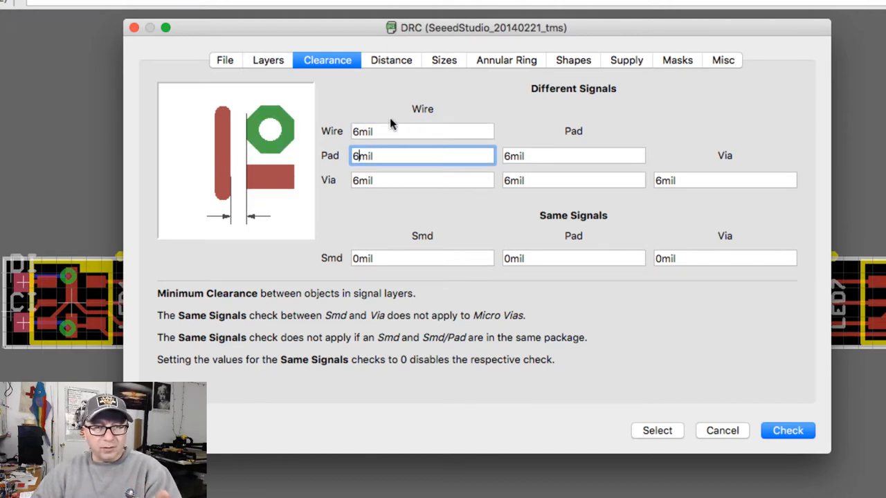
pyautogui.moveTo(220, 137)
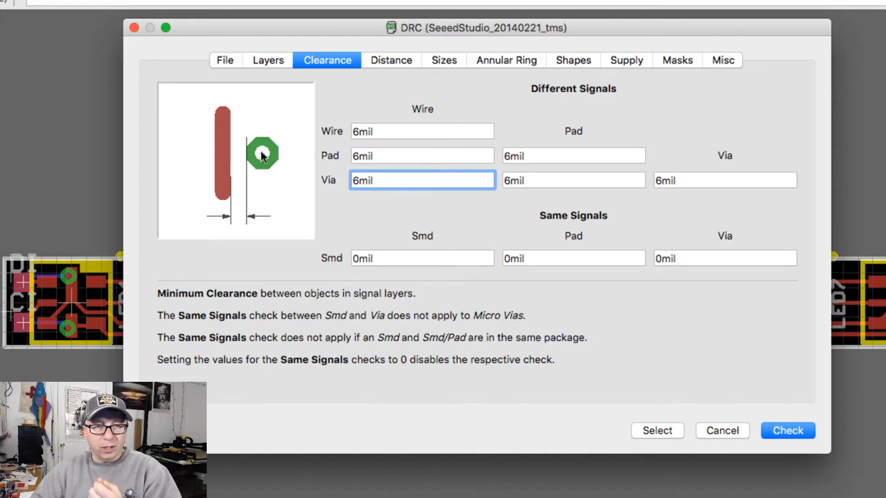
pyautogui.click(573, 156)
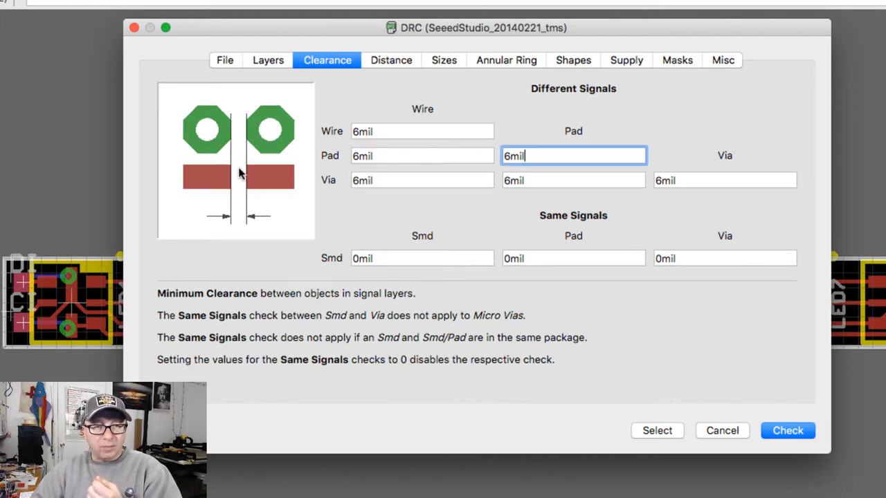
pyautogui.moveTo(230, 177)
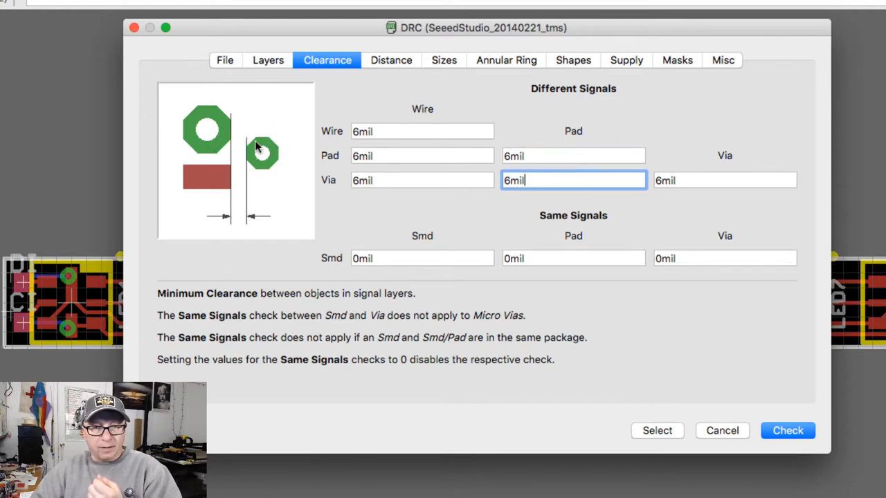
pyautogui.moveTo(211, 181)
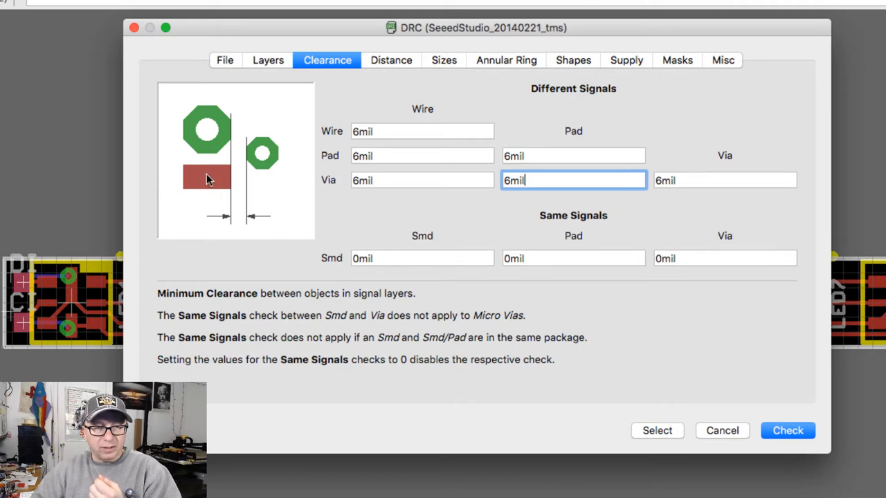
pyautogui.moveTo(242, 175)
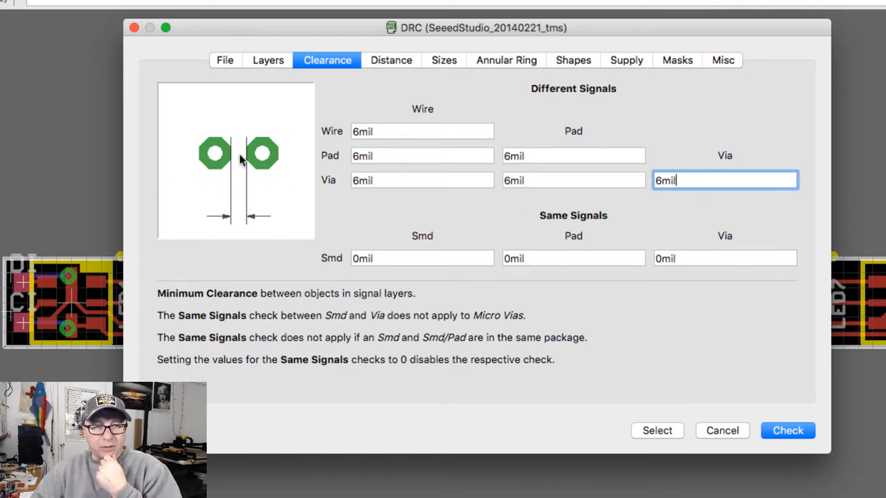
pyautogui.click(391, 60)
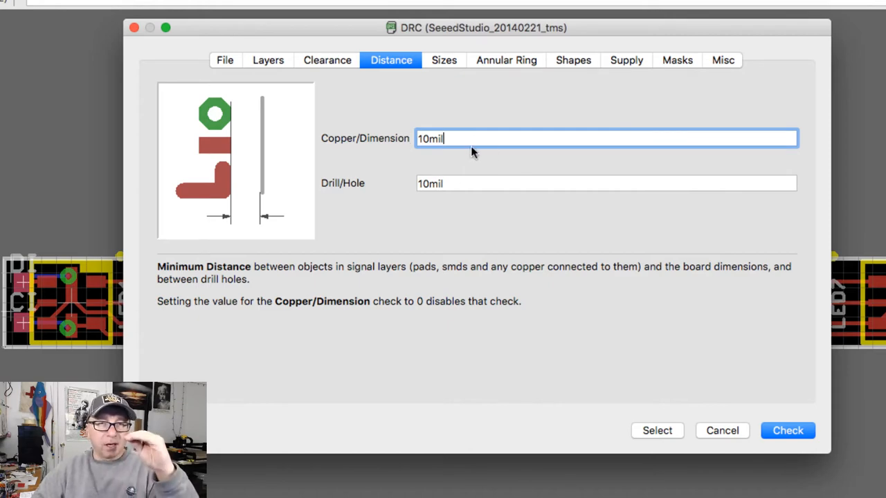
pyautogui.moveTo(413, 151)
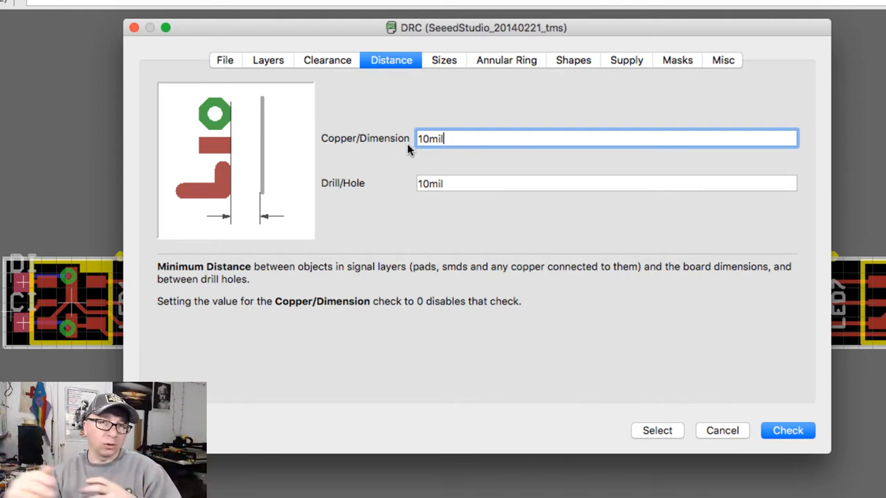
pyautogui.moveTo(726, 167)
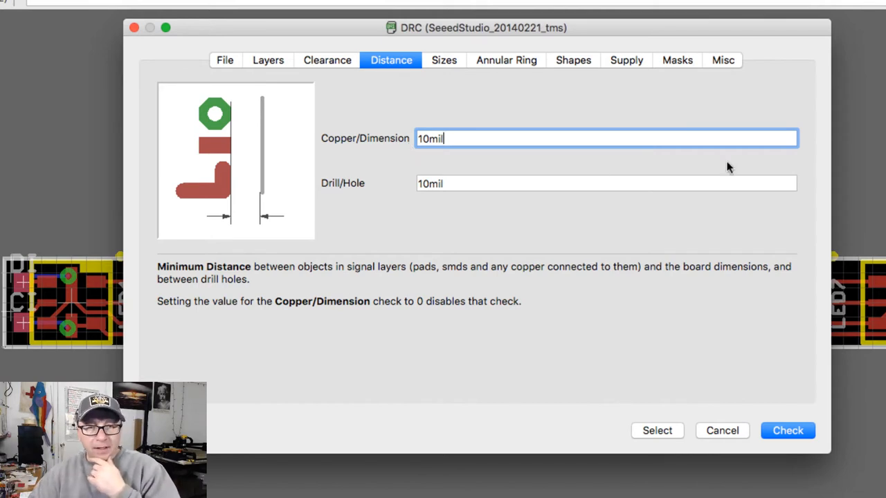
# Select the Drill/Hole distance field, reading 10 mil, to see its diagram.
pyautogui.click(605, 184)
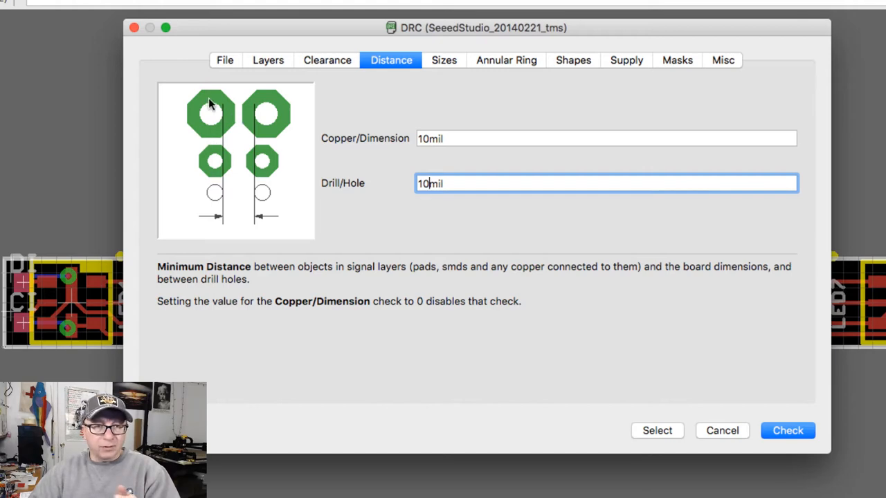
pyautogui.moveTo(213, 195)
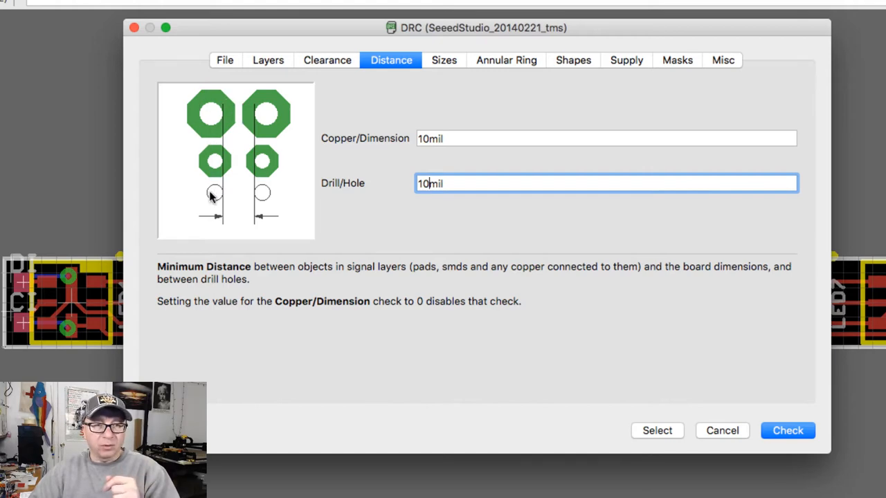
pyautogui.click(443, 61)
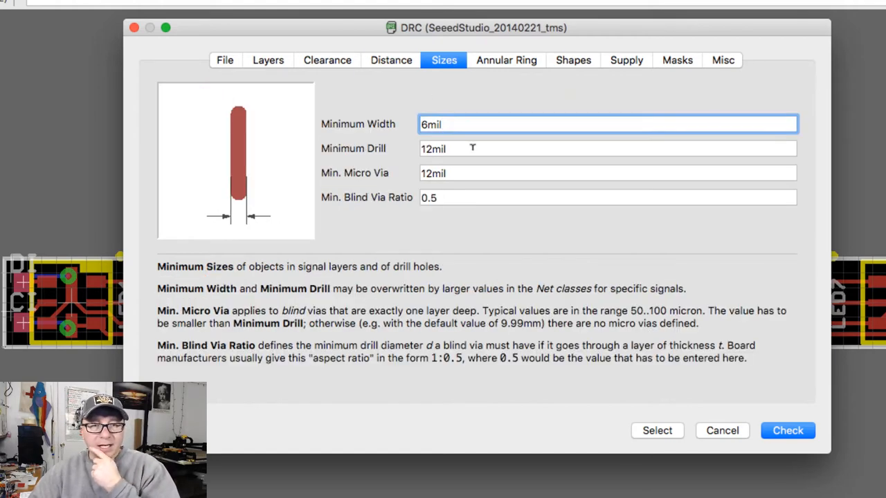
pyautogui.doubleClick(430, 124)
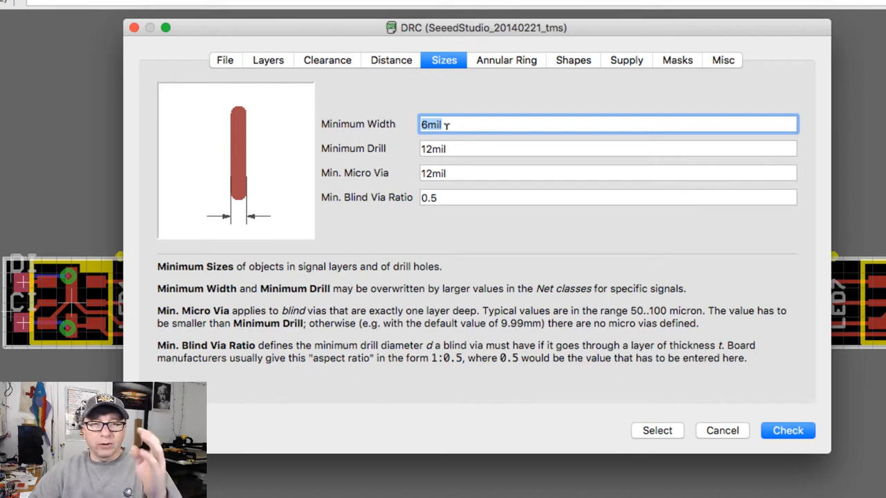
pyautogui.click(607, 148)
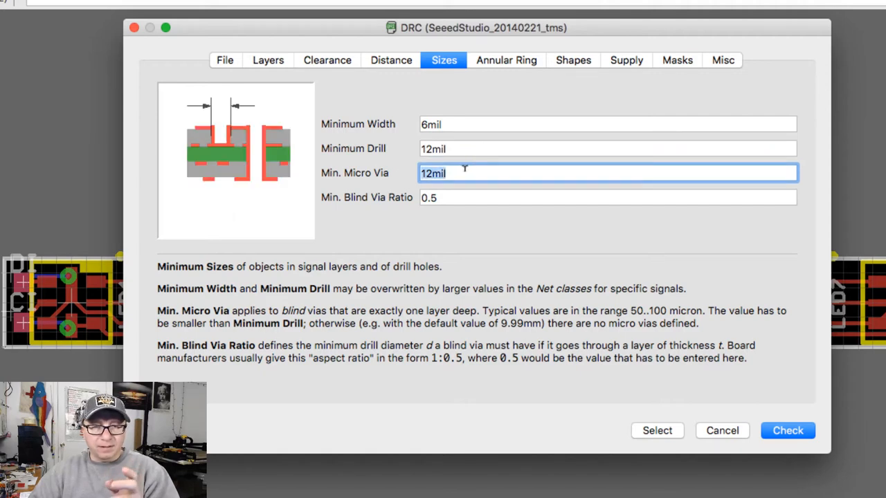
pyautogui.moveTo(465, 198)
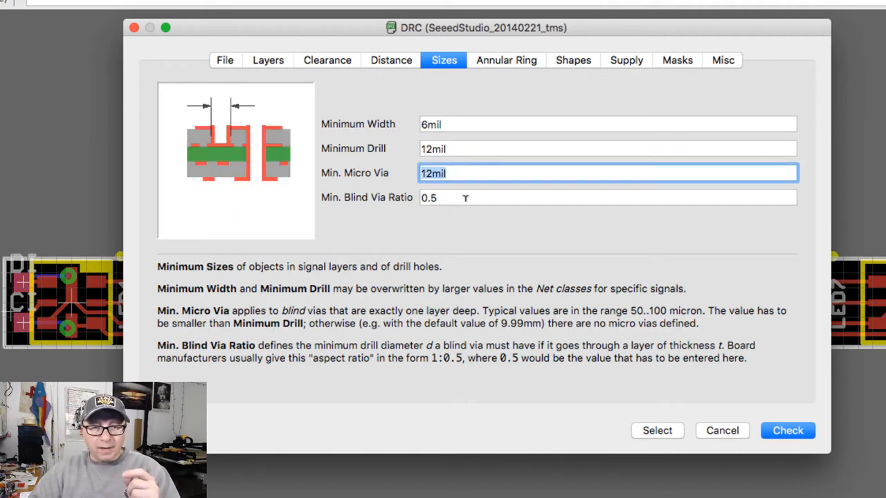
pyautogui.click(608, 197)
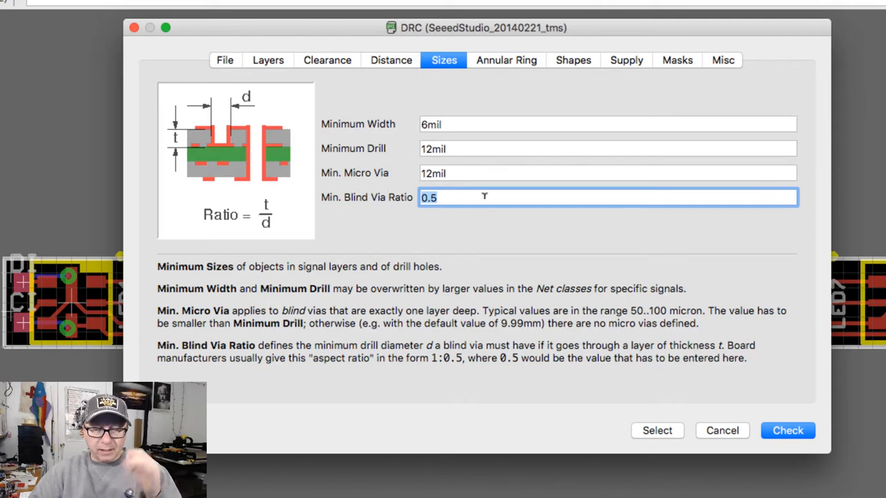
pyautogui.moveTo(462, 221)
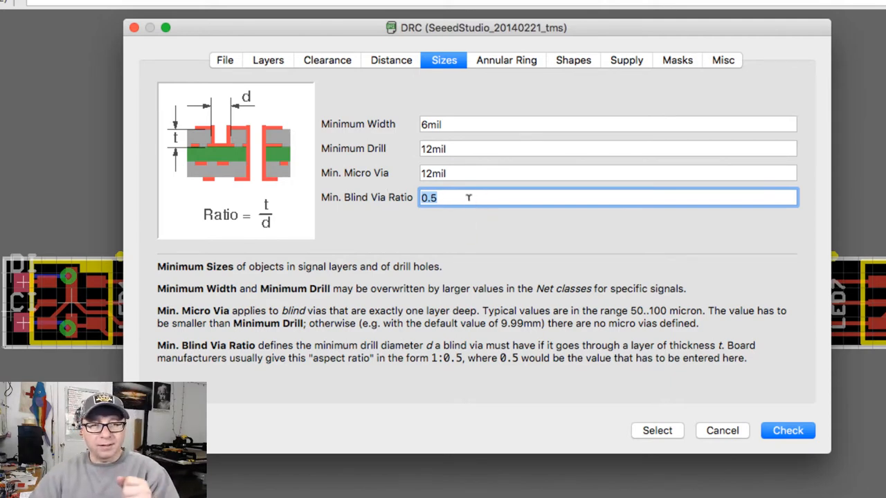
# Review annular ring minimums: 10 mil pads, 6 mil vias, 4 mil micro vias.
pyautogui.click(506, 60)
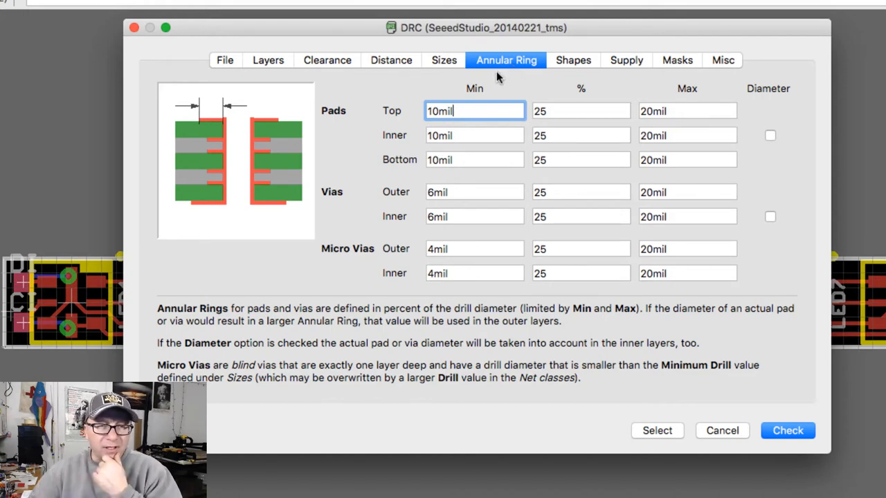
pyautogui.moveTo(194, 125)
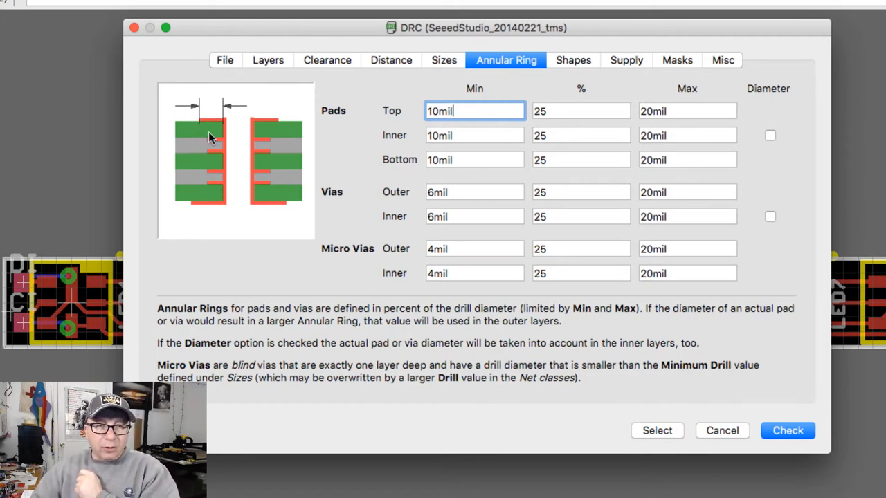
pyautogui.moveTo(203, 200)
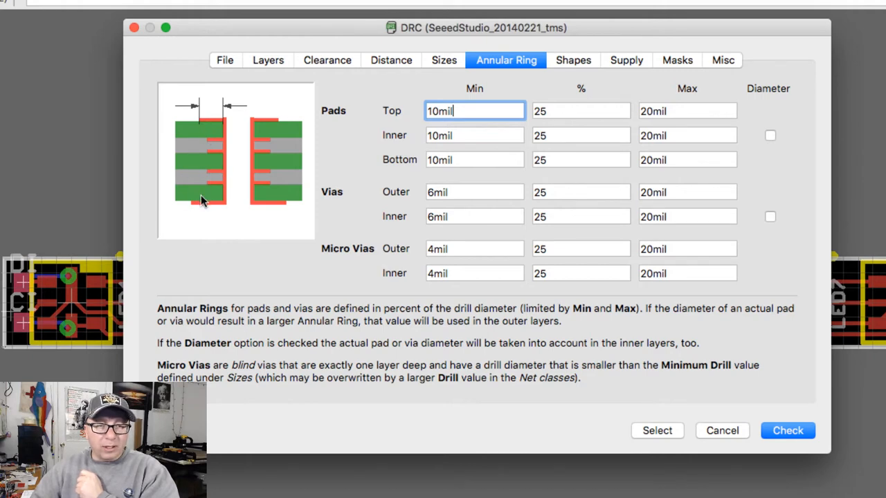
pyautogui.moveTo(196, 182)
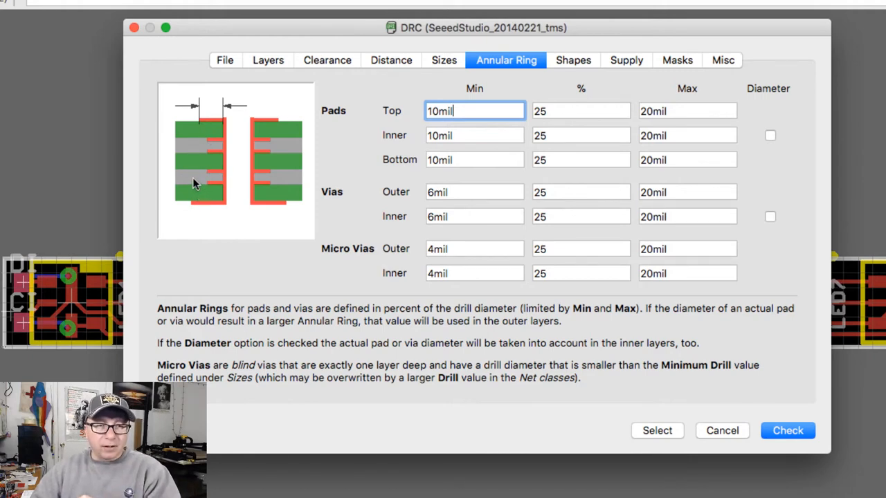
pyautogui.moveTo(192, 153)
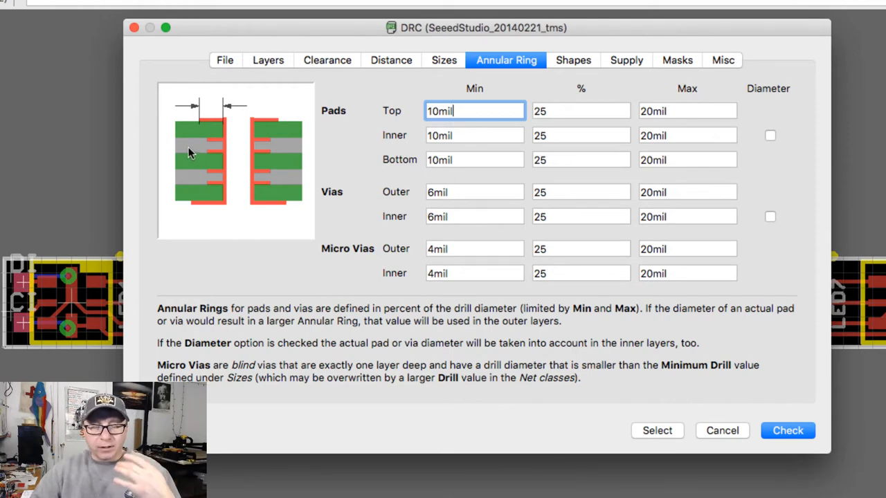
pyautogui.moveTo(196, 132)
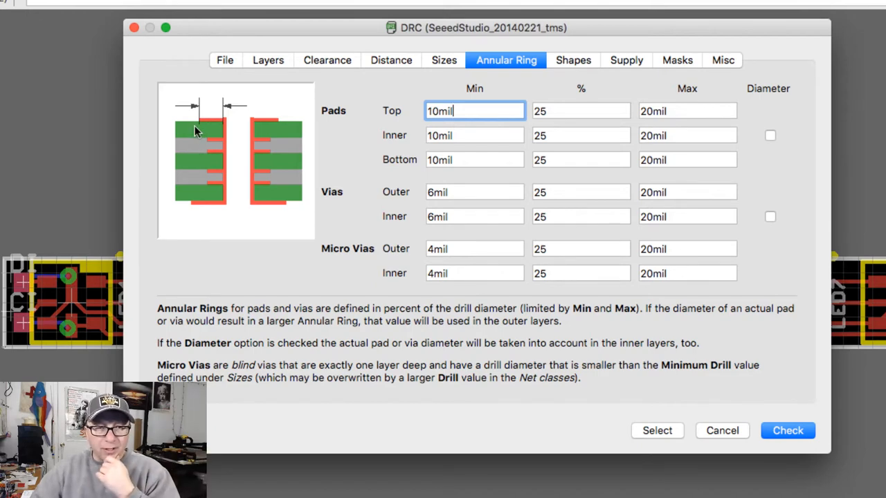
pyautogui.moveTo(200, 125)
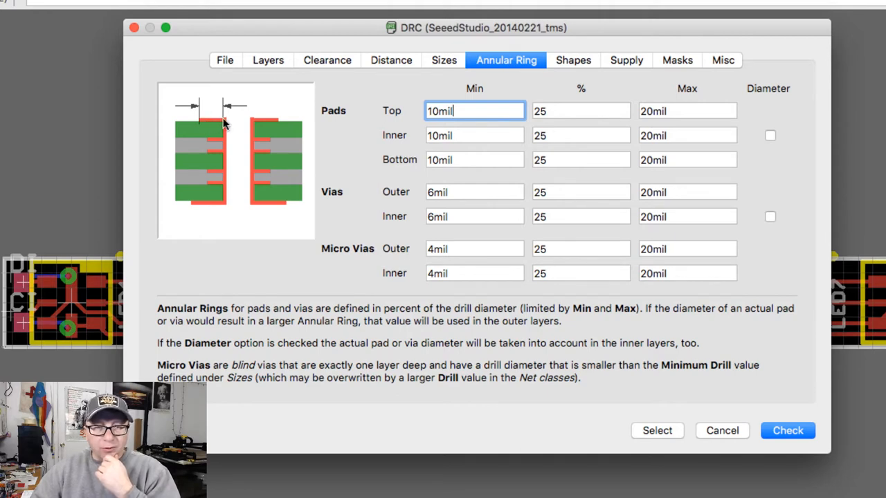
pyautogui.moveTo(229, 211)
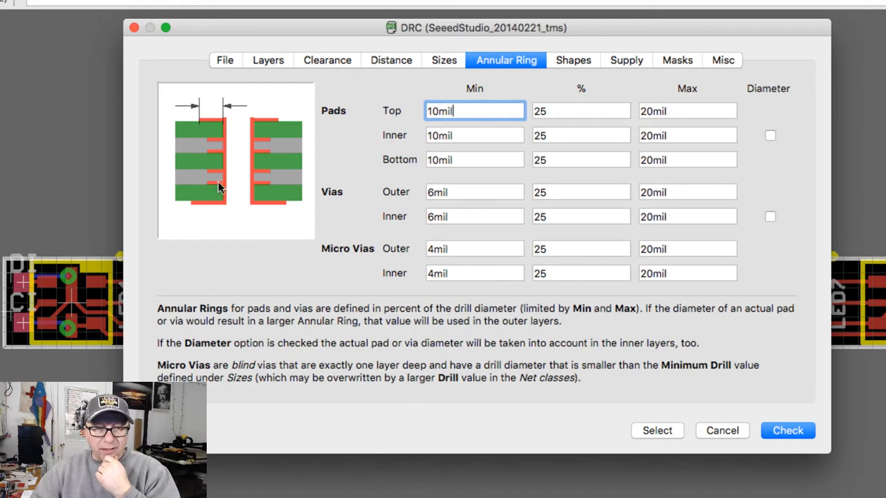
pyautogui.moveTo(220, 153)
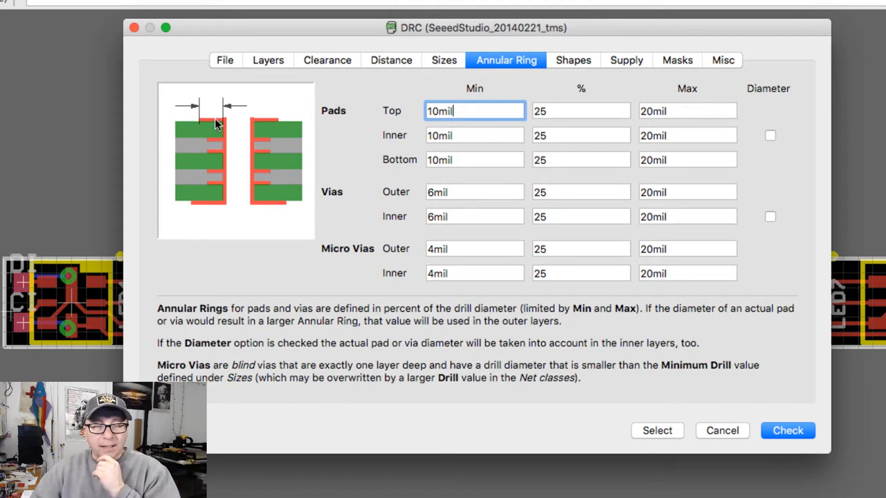
pyautogui.moveTo(231, 171)
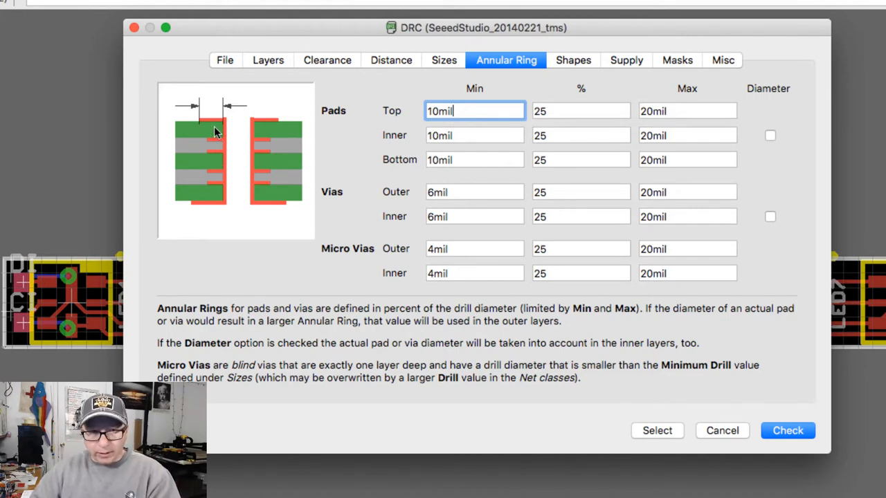
pyautogui.moveTo(207, 171)
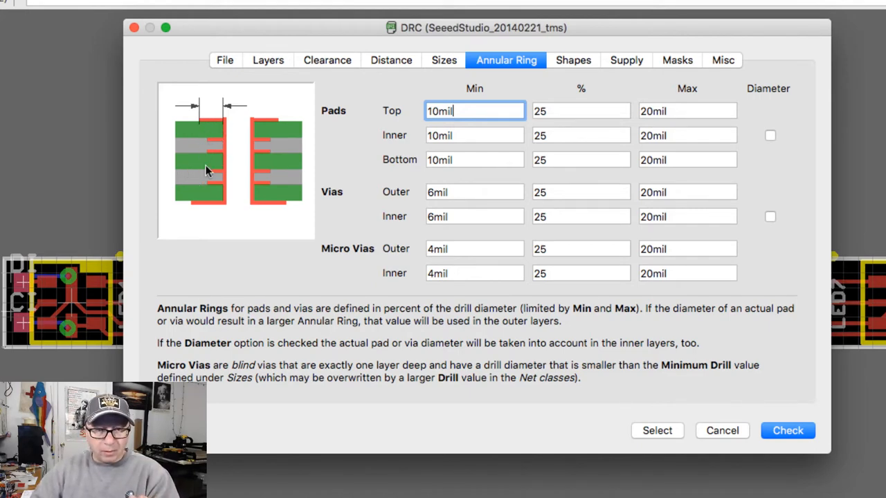
pyautogui.moveTo(220, 133)
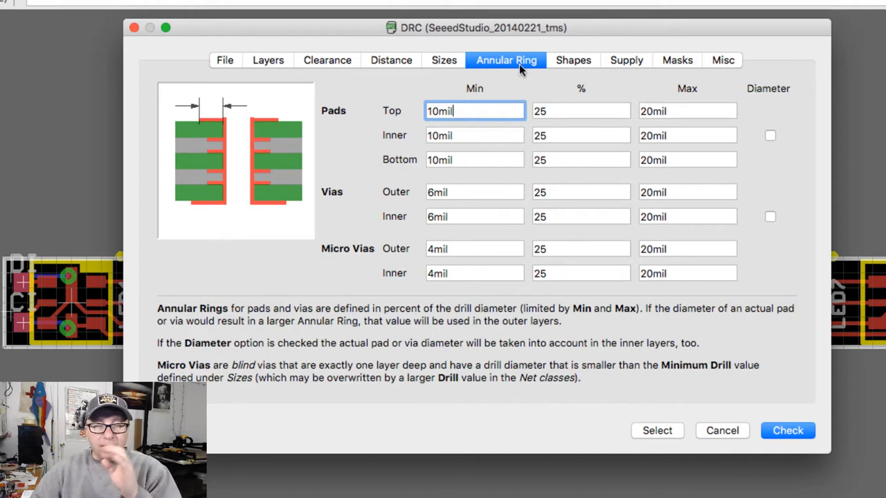
pyautogui.moveTo(224, 129)
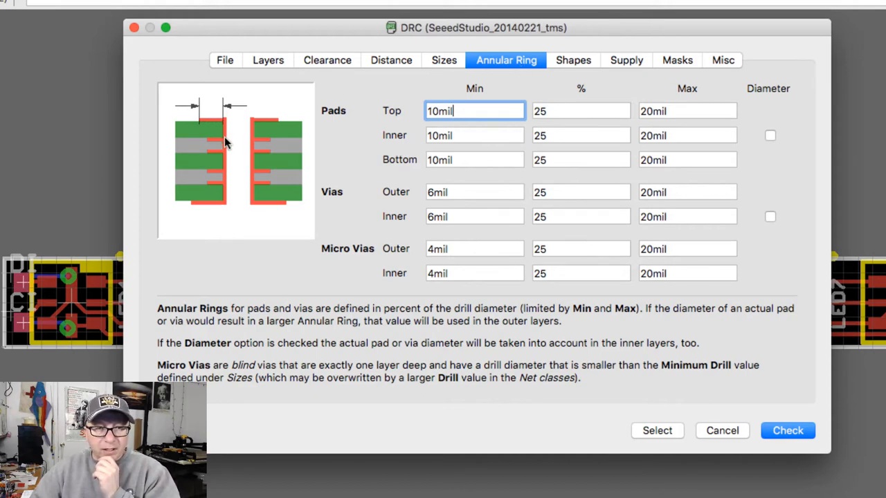
pyautogui.moveTo(228, 183)
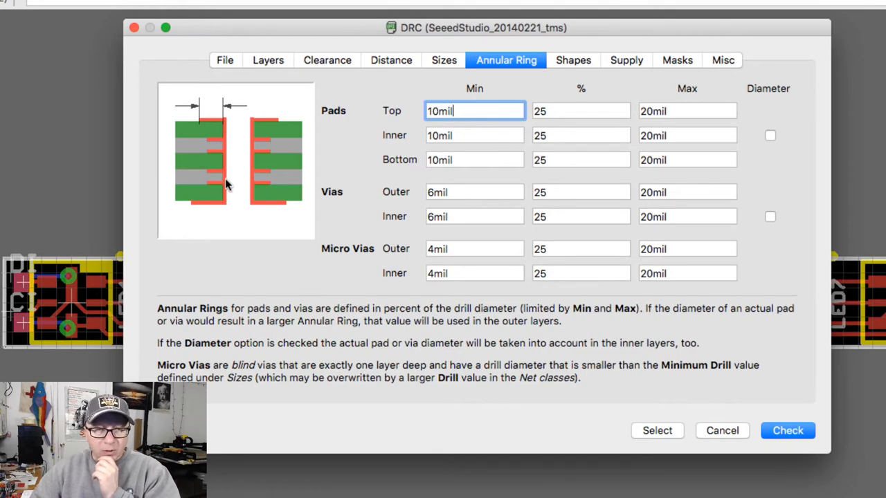
pyautogui.moveTo(232, 124)
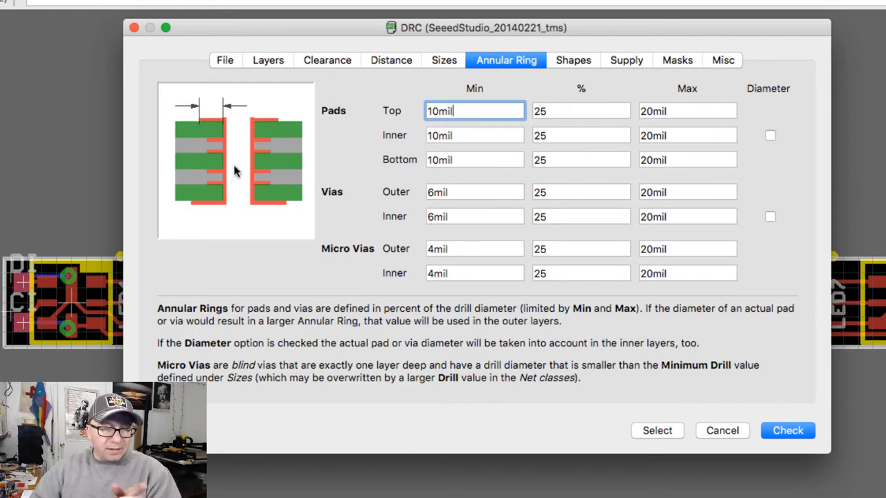
pyautogui.moveTo(228, 178)
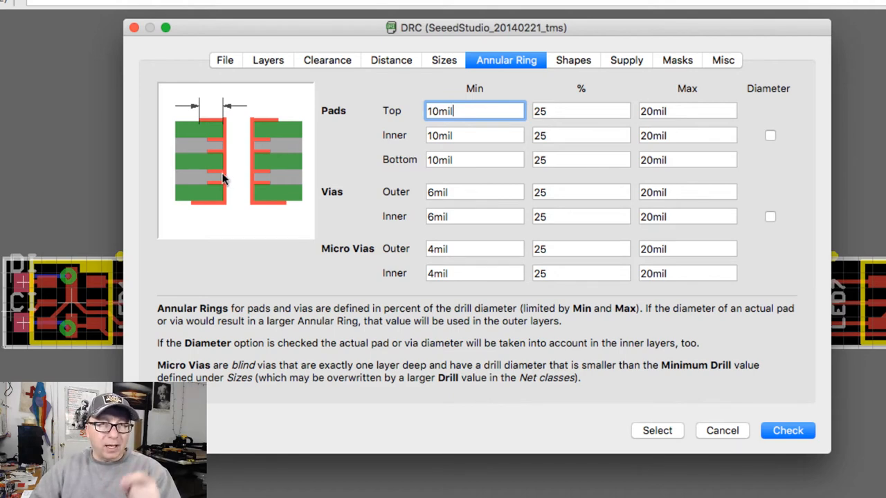
pyautogui.moveTo(178, 184)
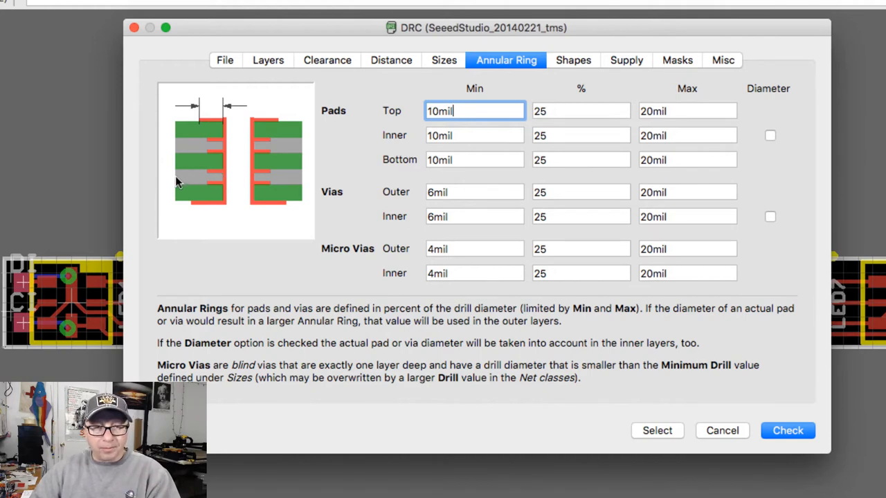
pyautogui.moveTo(204, 143)
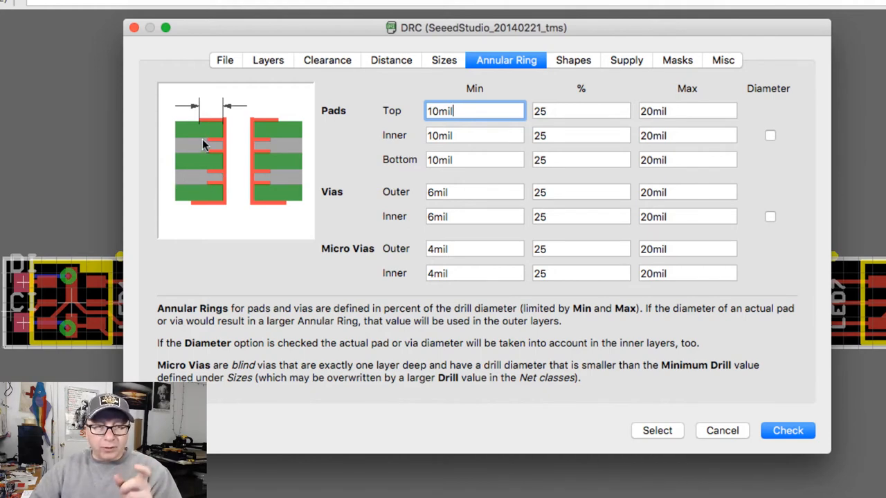
pyautogui.moveTo(204, 124)
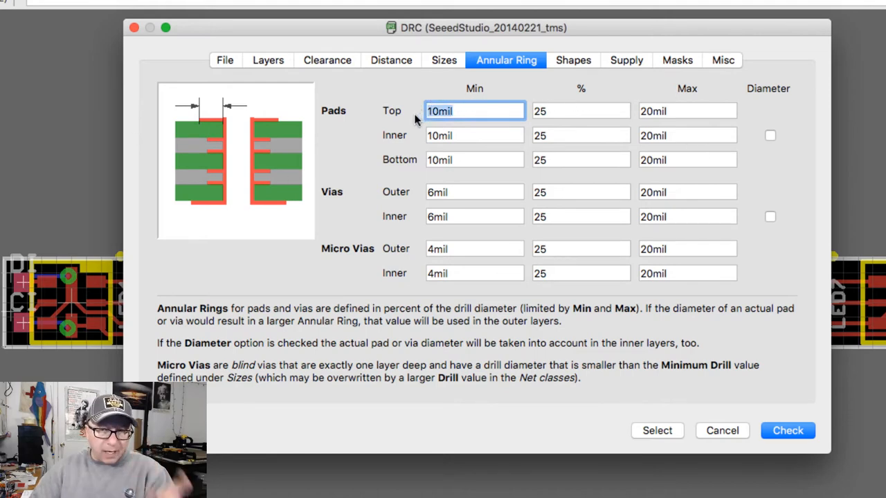
pyautogui.click(687, 110)
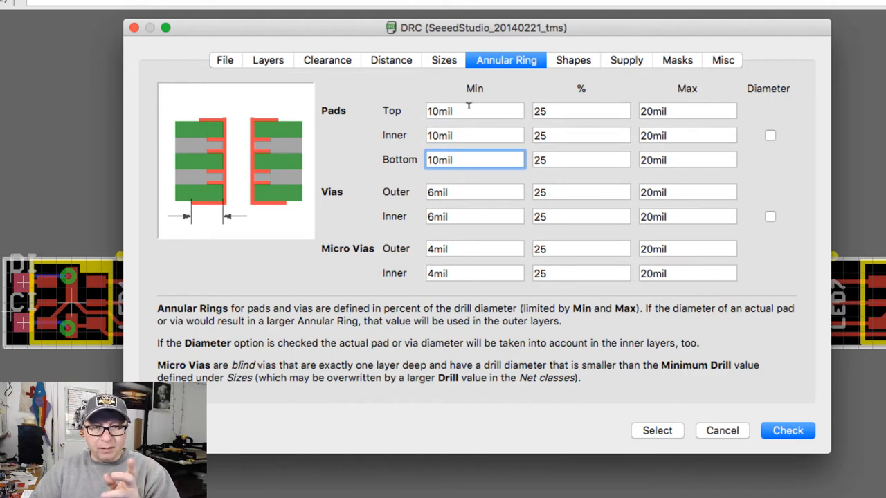
pyautogui.click(474, 135)
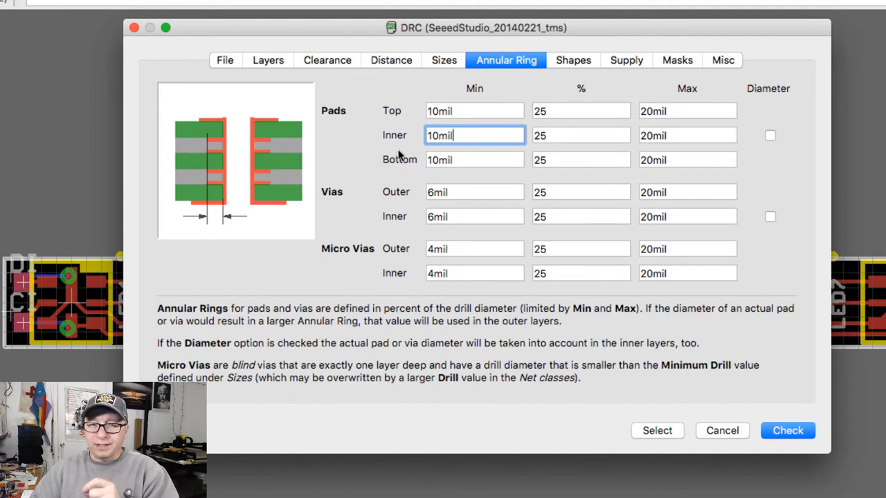
pyautogui.click(474, 192)
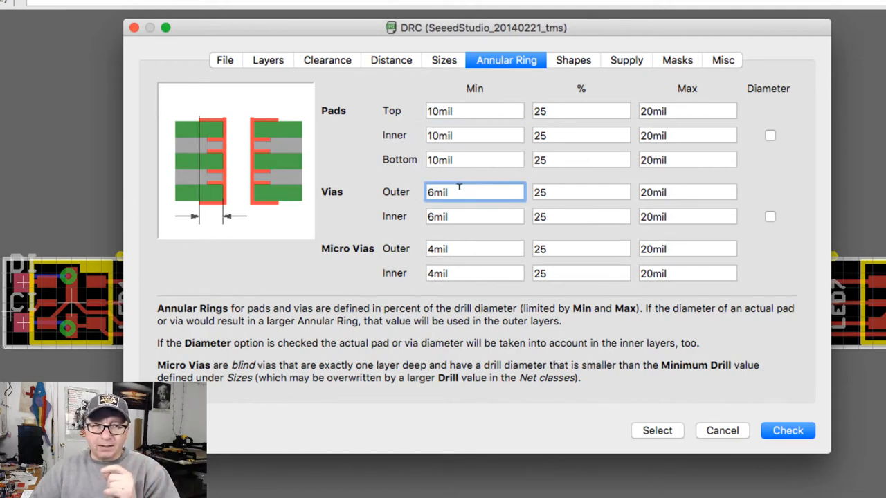
pyautogui.click(474, 272)
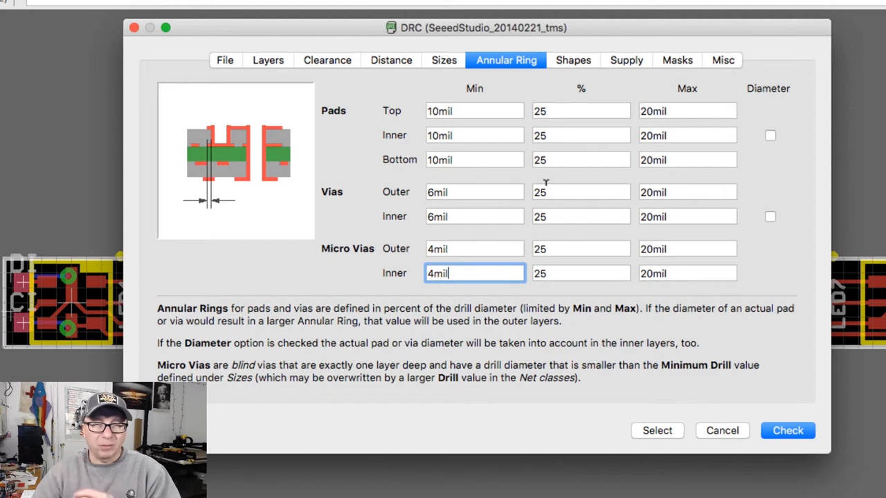
# Show the Shapes rules: 0 mil SMD roundness, pads as in library, 100% elongation.
pyautogui.click(573, 61)
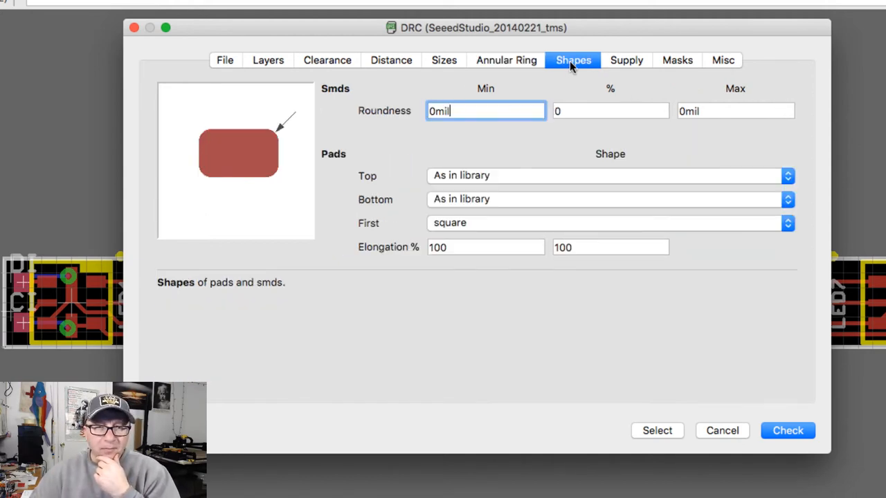
pyautogui.moveTo(495, 122)
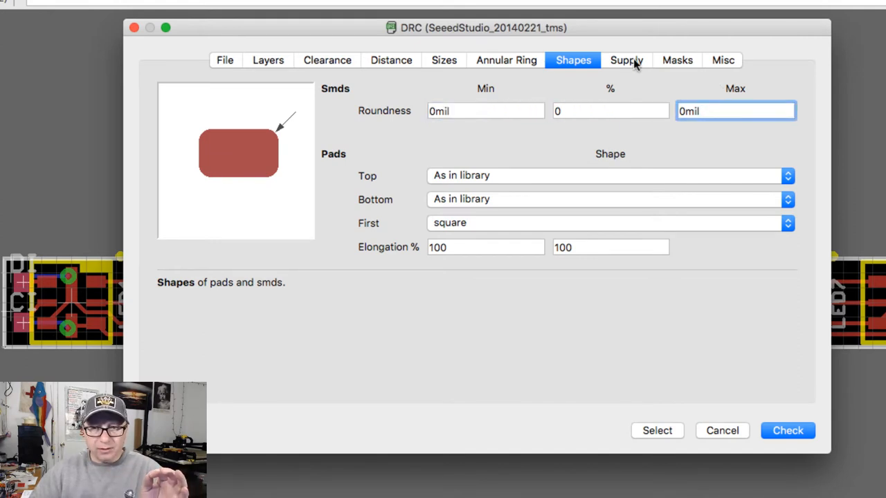
pyautogui.click(626, 60)
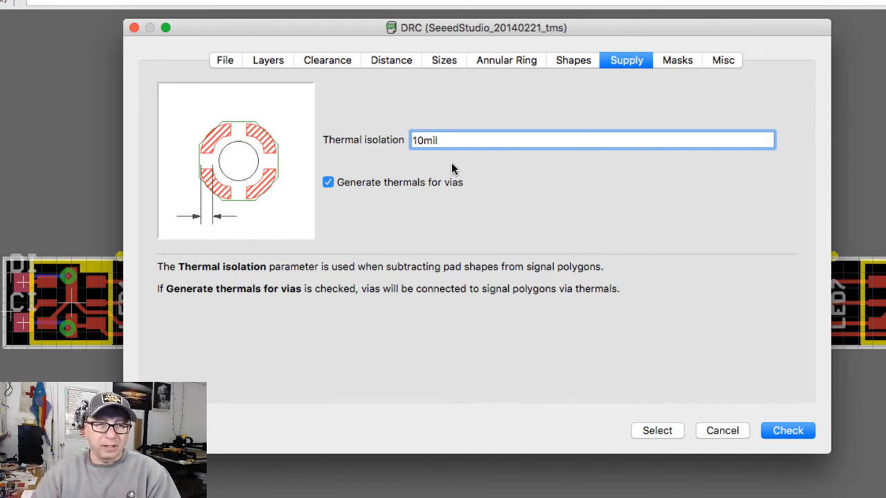
pyautogui.moveTo(231, 131)
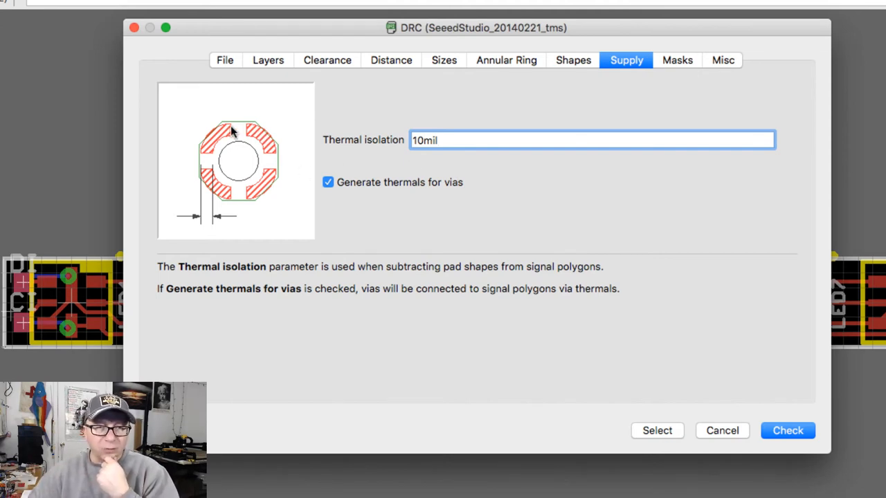
pyautogui.moveTo(265, 175)
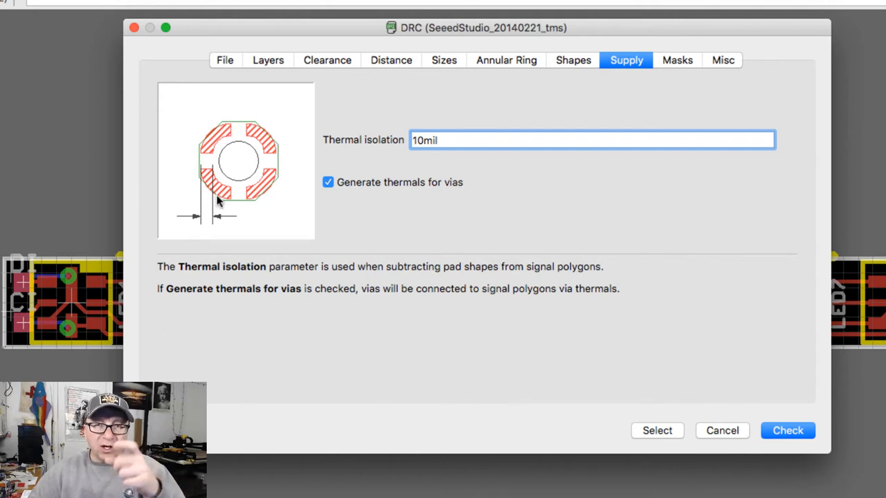
pyautogui.moveTo(226, 150)
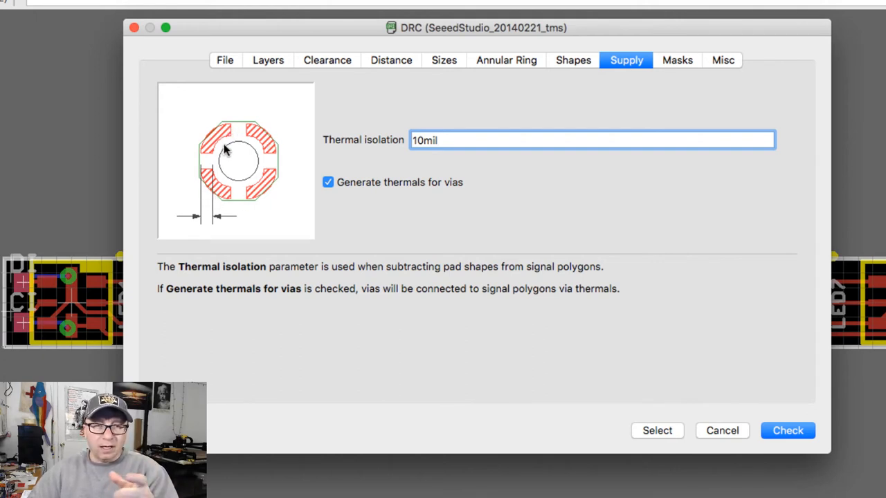
pyautogui.moveTo(194, 162)
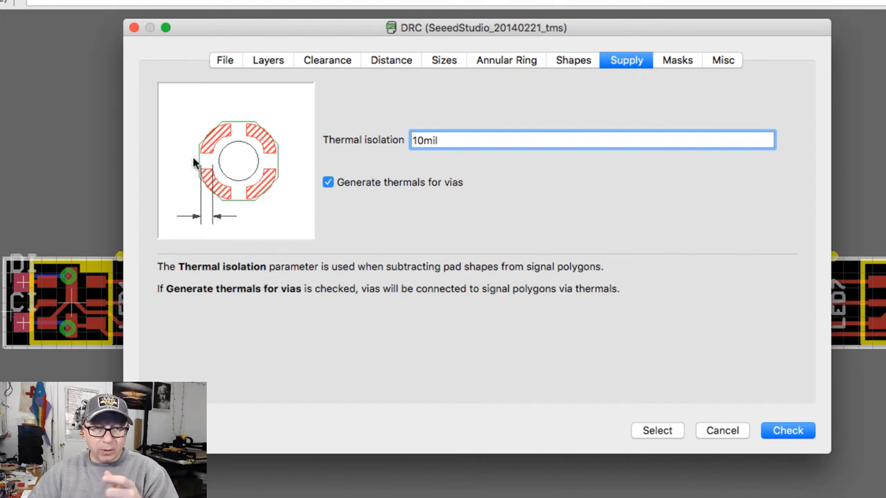
pyautogui.moveTo(270, 197)
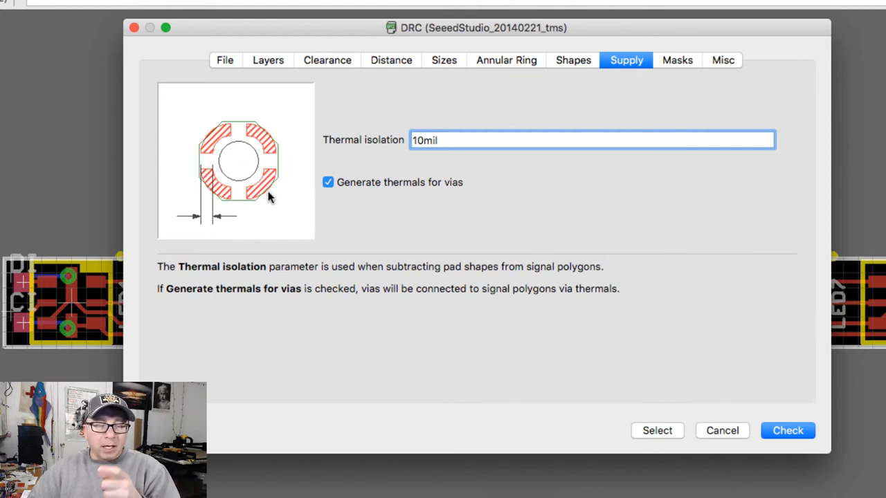
pyautogui.moveTo(329, 237)
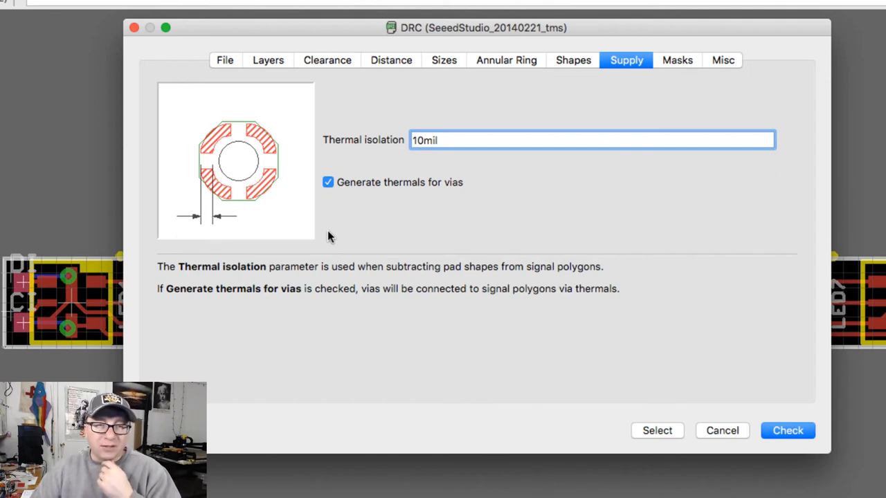
pyautogui.moveTo(237, 132)
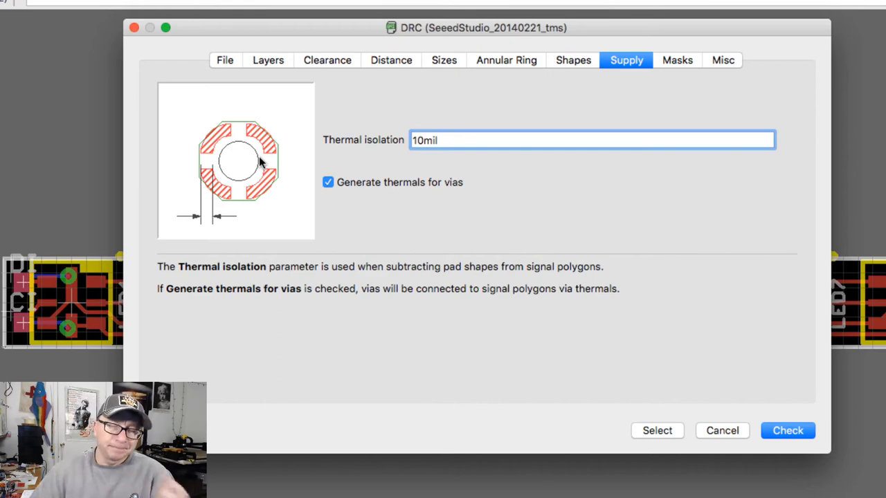
# Inspect the Masks fields: 0 mil cream minimum, 2 mil stop minimum, stop maximum.
pyautogui.click(676, 60)
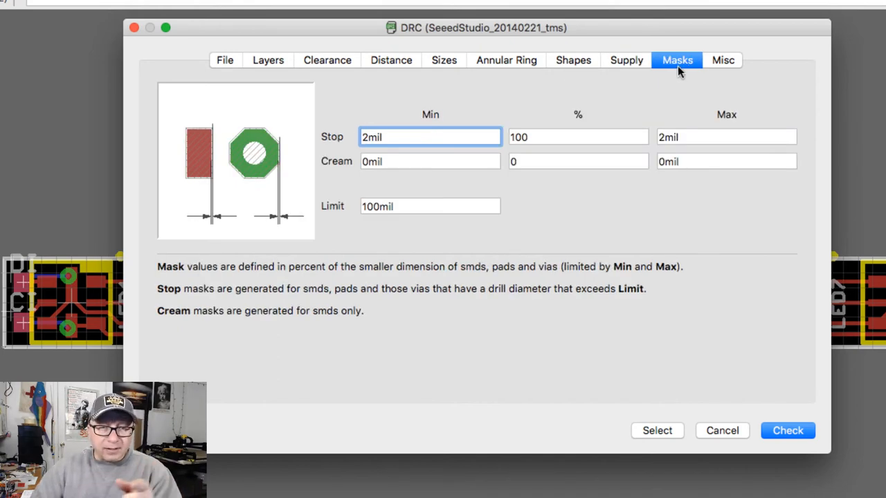
pyautogui.moveTo(457, 137)
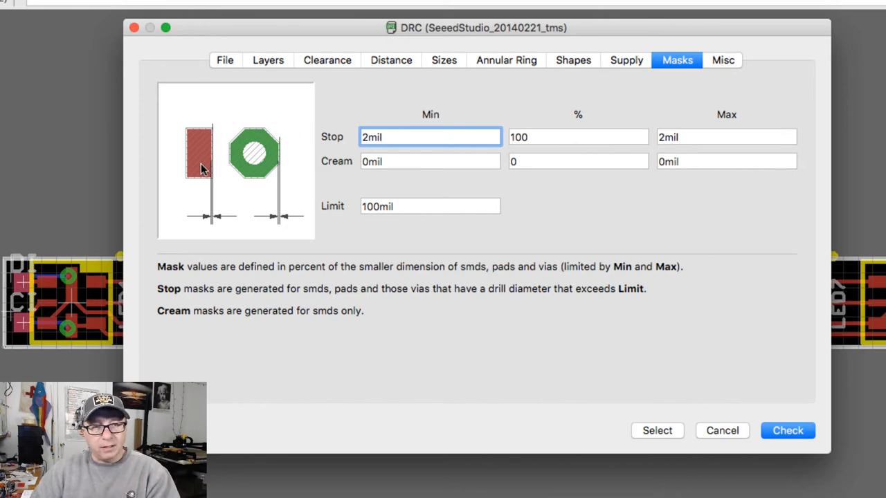
pyautogui.moveTo(411, 136)
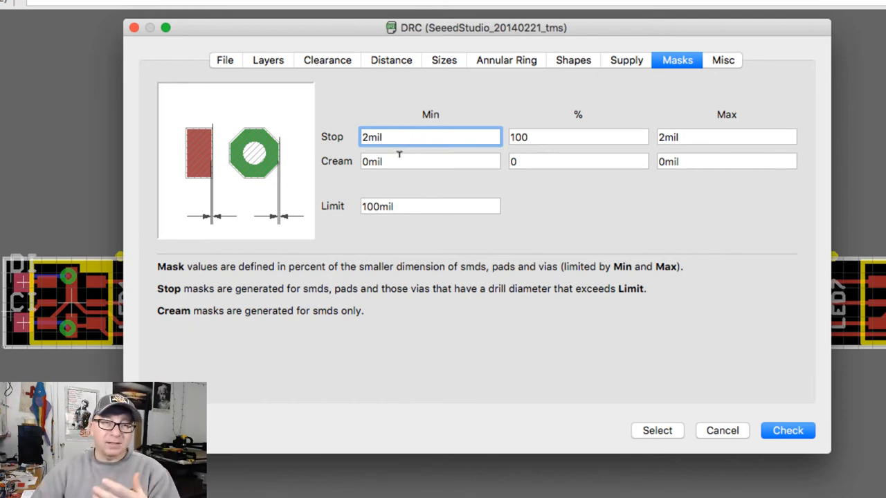
pyautogui.click(430, 161)
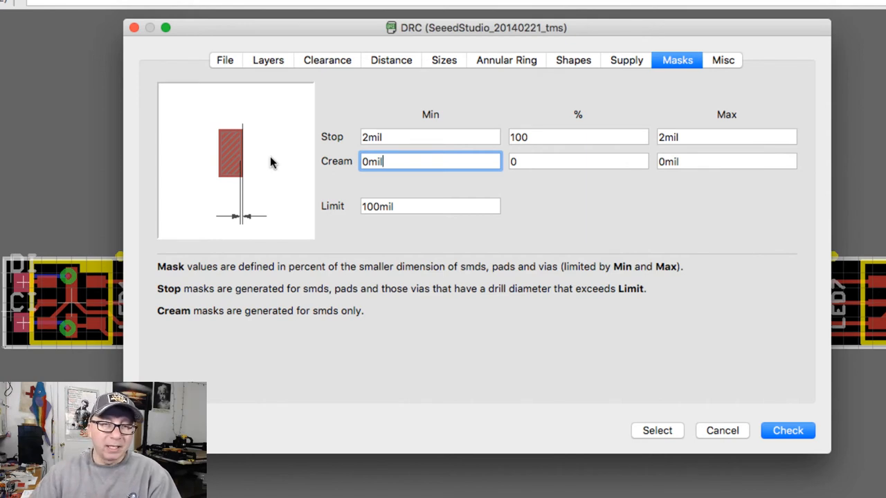
pyautogui.click(430, 136)
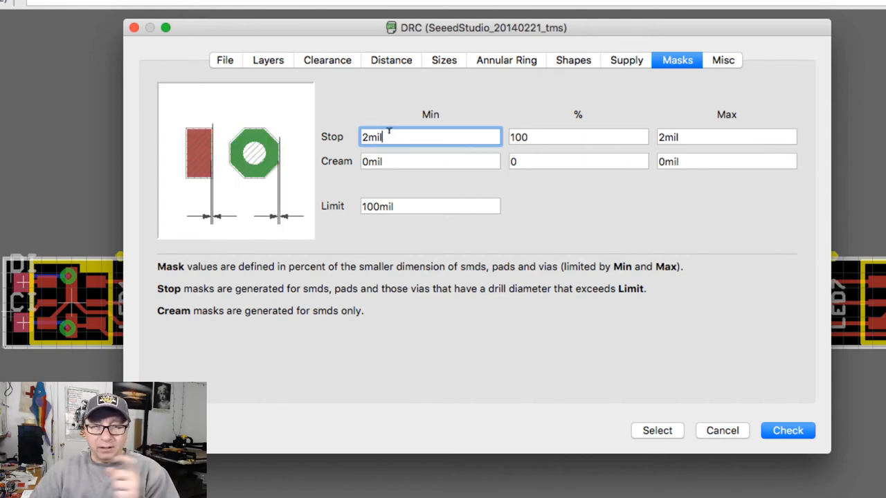
pyautogui.moveTo(243, 168)
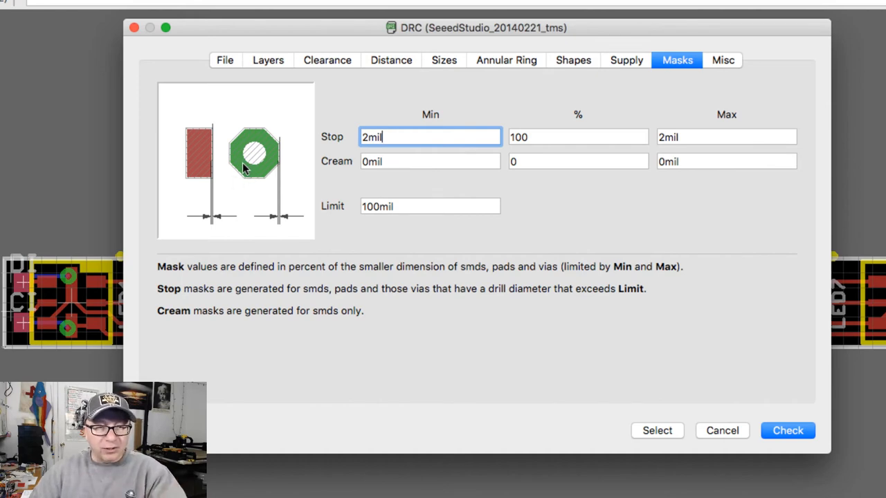
pyautogui.moveTo(204, 134)
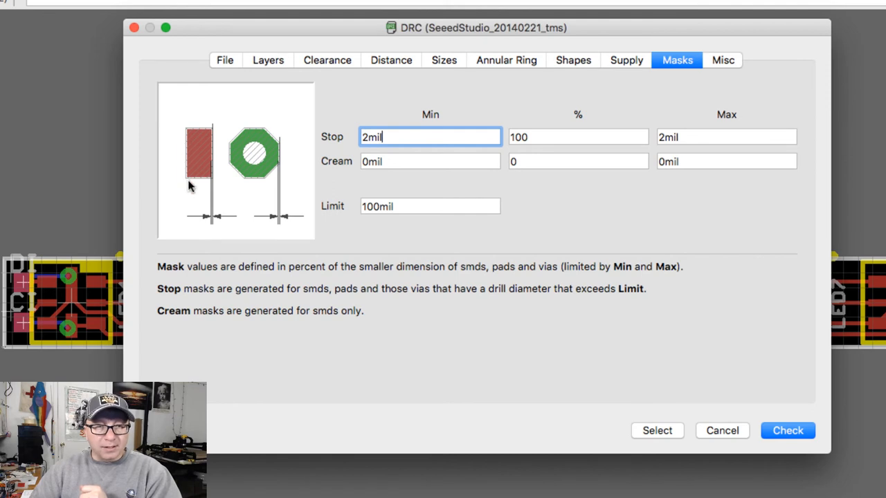
pyautogui.moveTo(247, 192)
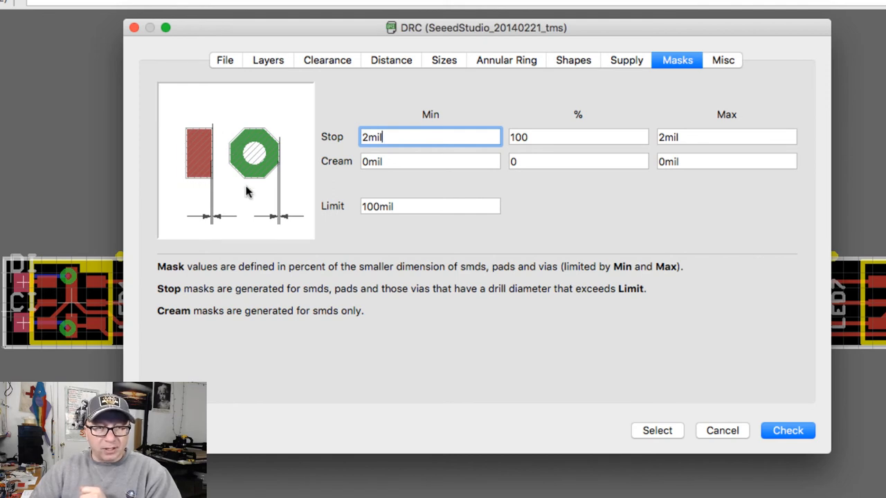
pyautogui.moveTo(282, 169)
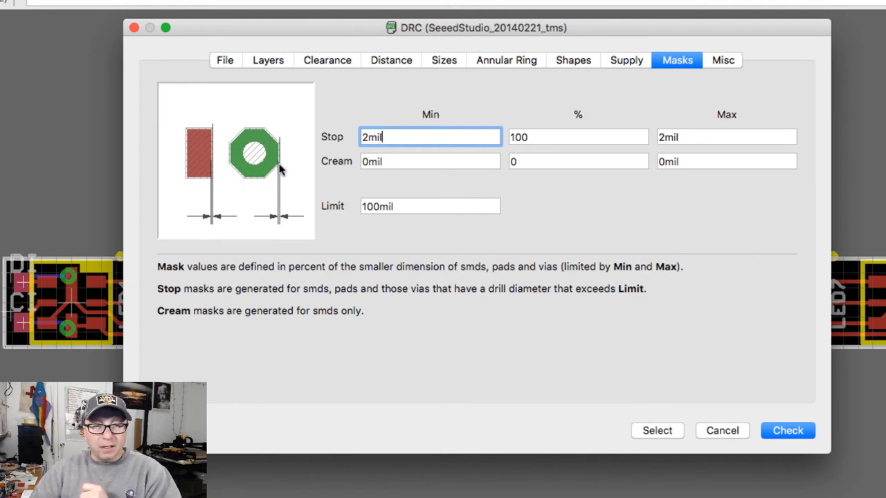
pyautogui.moveTo(267, 139)
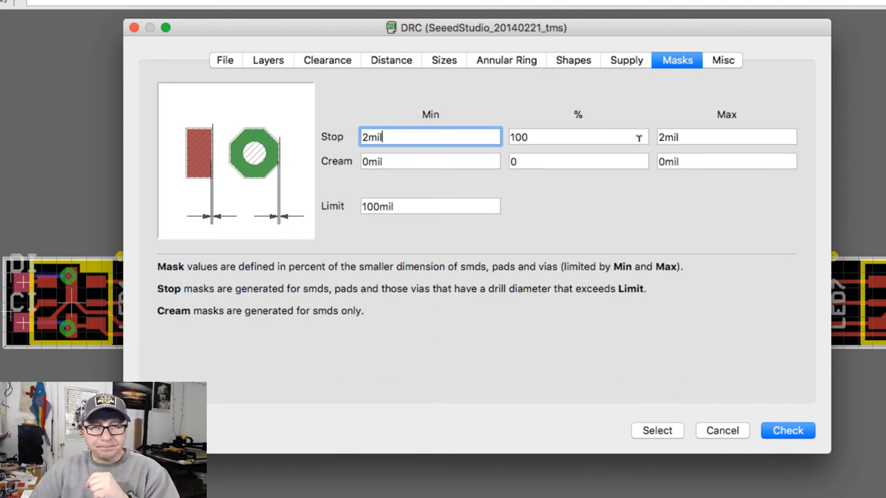
pyautogui.click(725, 136)
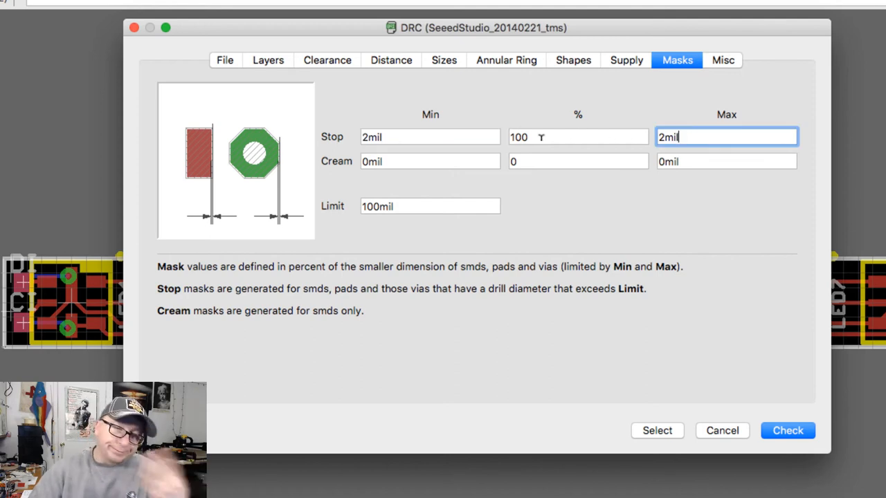
# Review Misc checks, then revisit Clearance, Distance, Annular Ring and Shapes, ending on Supply.
pyautogui.click(722, 60)
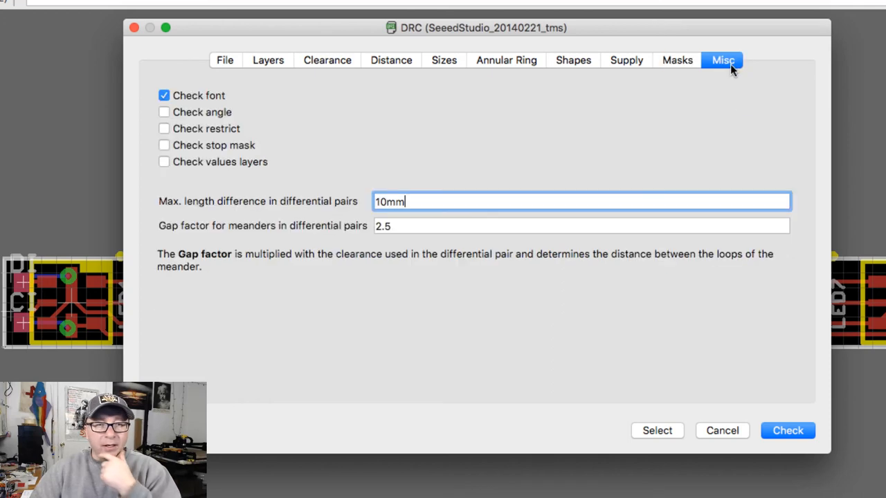
pyautogui.moveTo(270, 119)
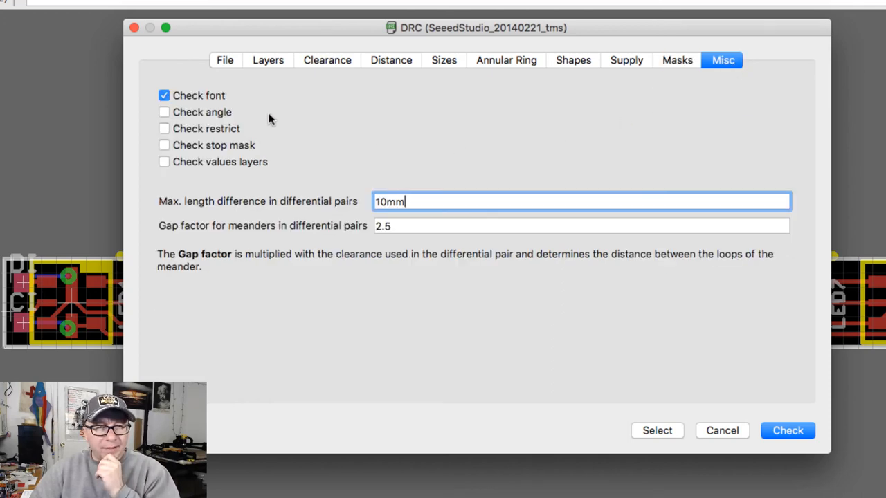
pyautogui.moveTo(549, 280)
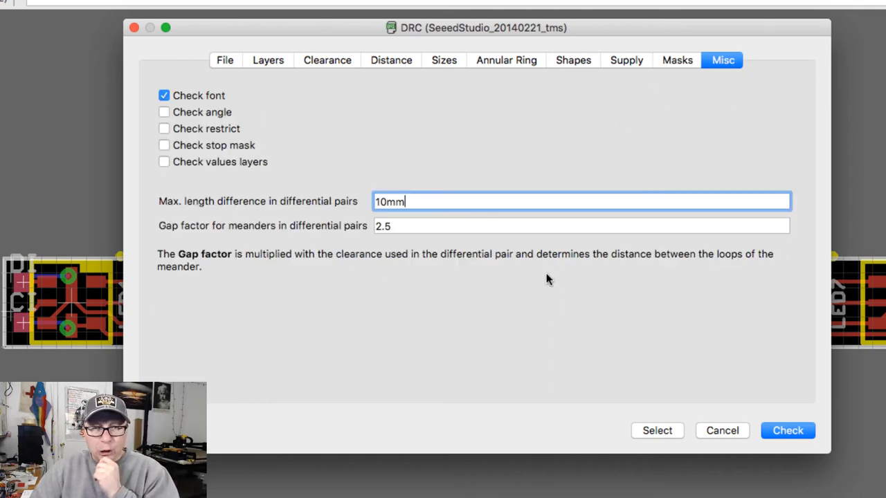
pyautogui.click(327, 61)
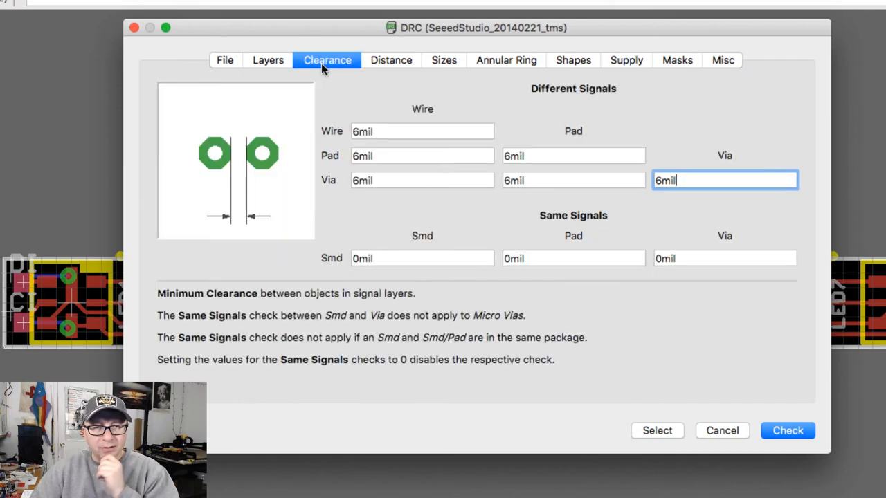
pyautogui.click(391, 61)
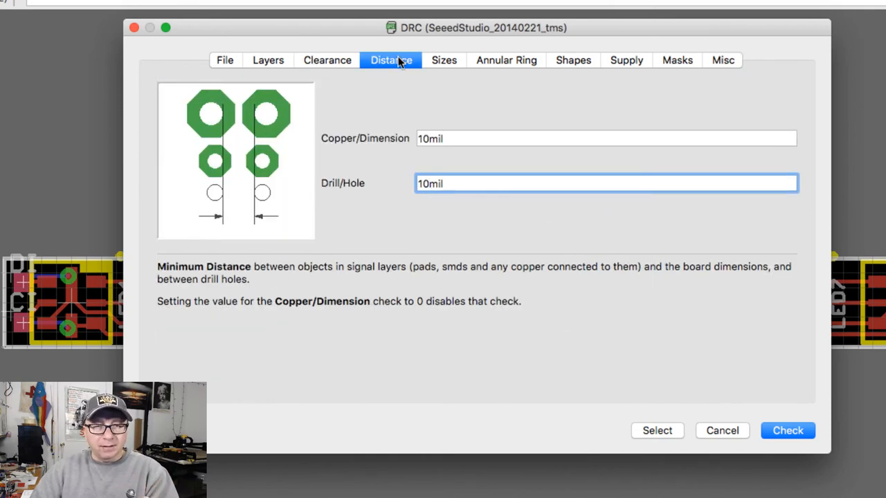
pyautogui.click(505, 60)
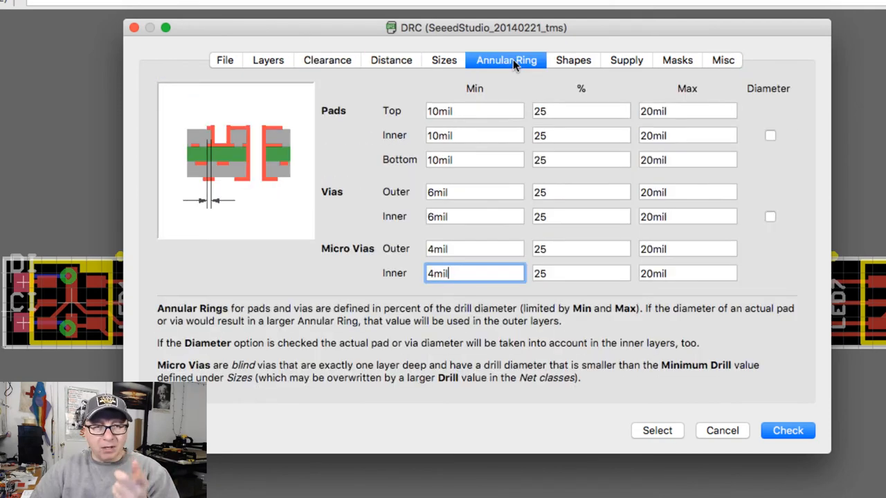
pyautogui.click(573, 60)
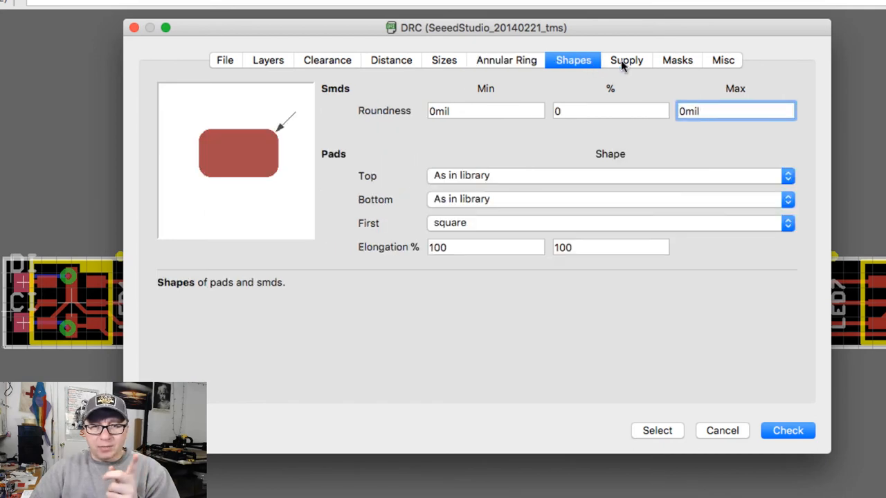
pyautogui.click(625, 60)
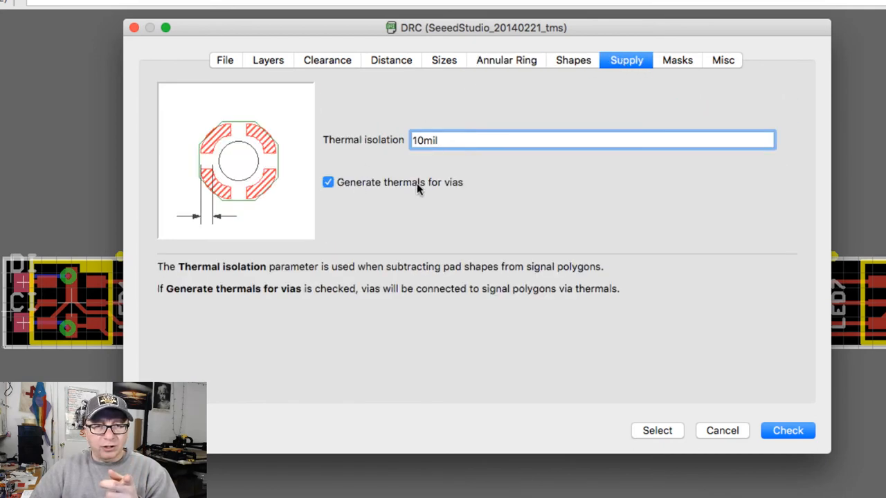
pyautogui.moveTo(463, 228)
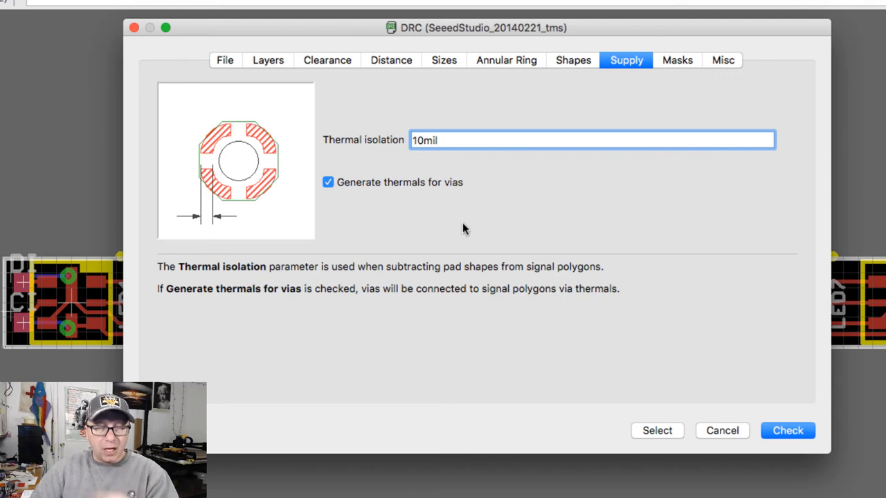
pyautogui.moveTo(433, 31)
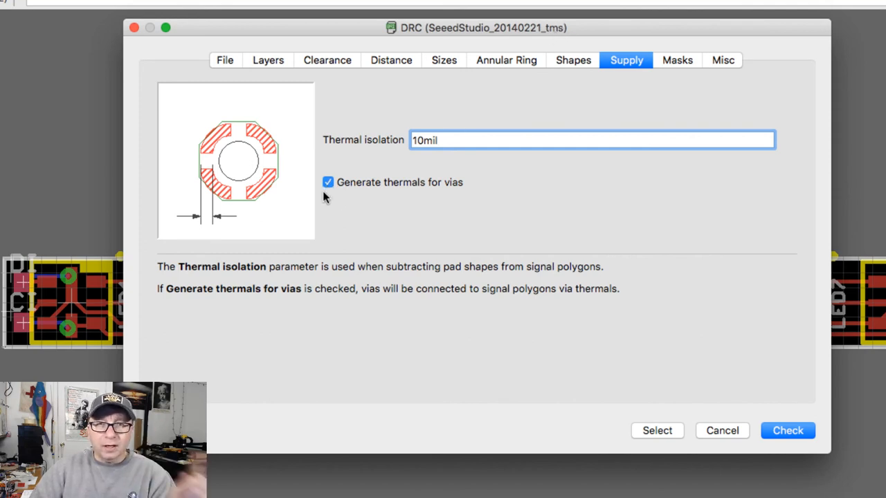
pyautogui.moveTo(358, 205)
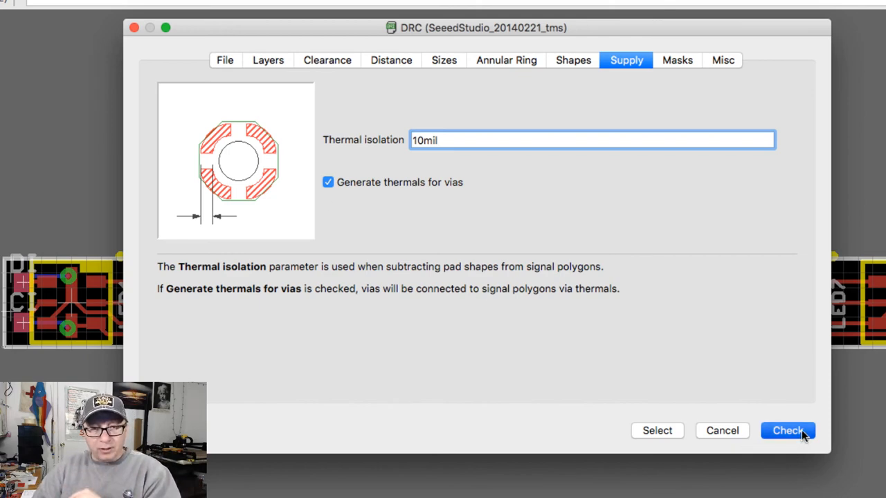
# Run the DRC with the SeeedStudio rules, closing the dialog with no errors.
pyautogui.click(787, 431)
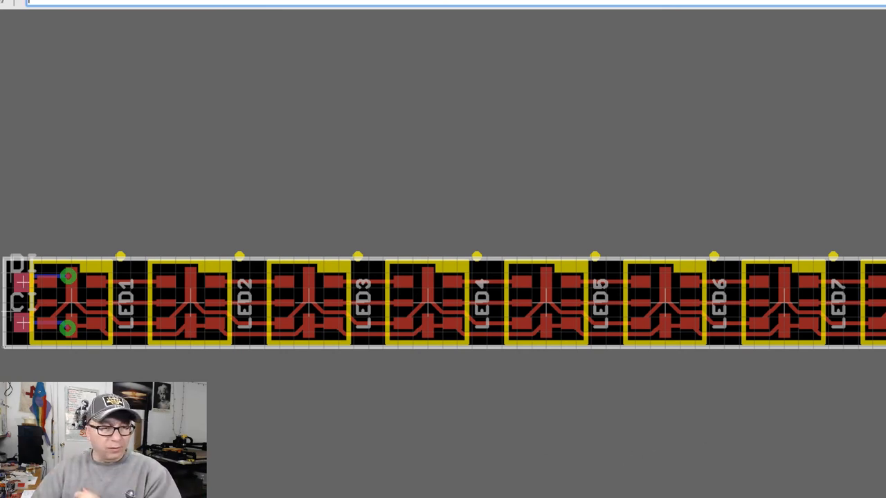
pyautogui.moveTo(422, 398)
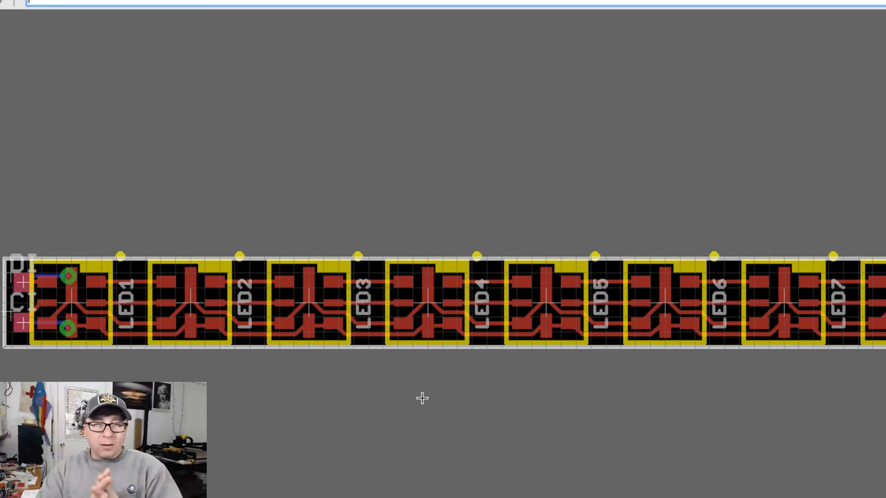